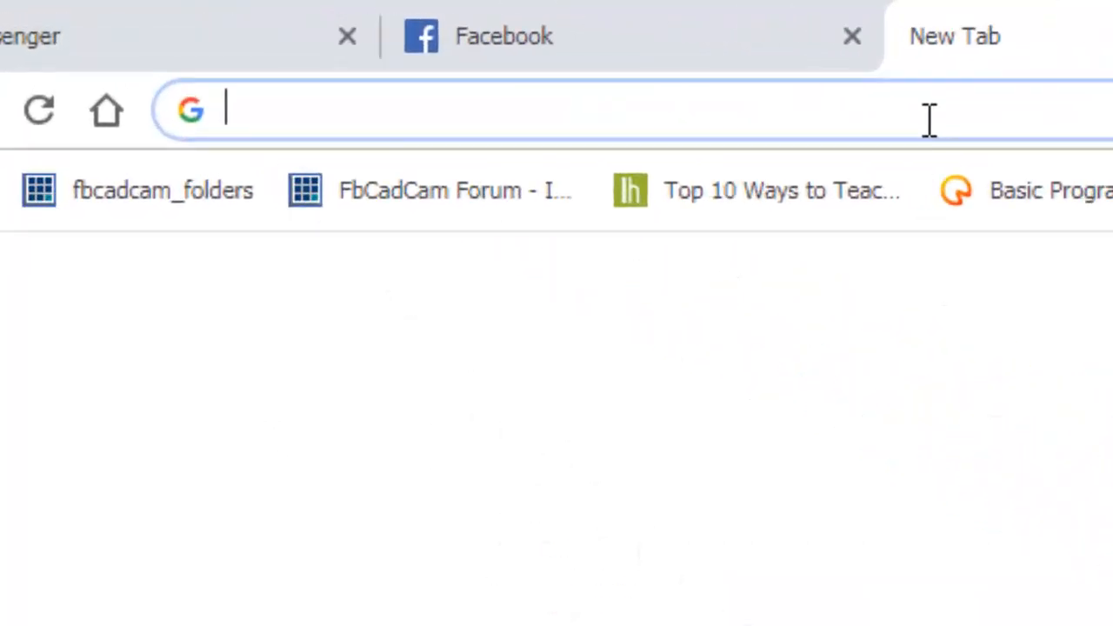
Step: Load freebasic.net and follow Get FreeBASIC through to the SourceForge download files
type("freebasic.ne")
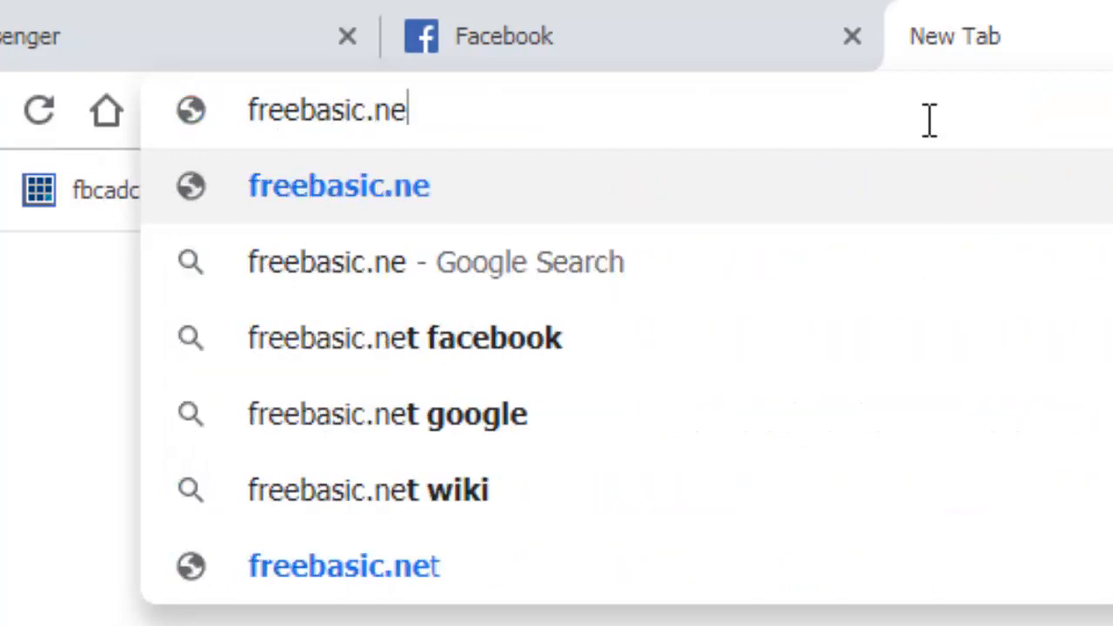
key("Enter")
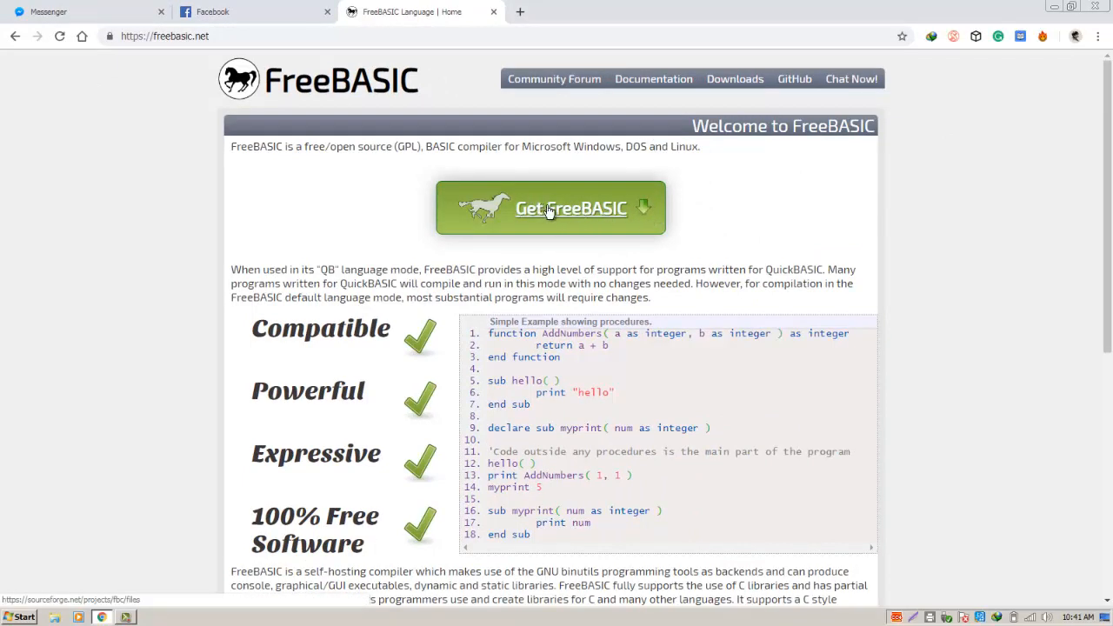
left_click(570, 208)
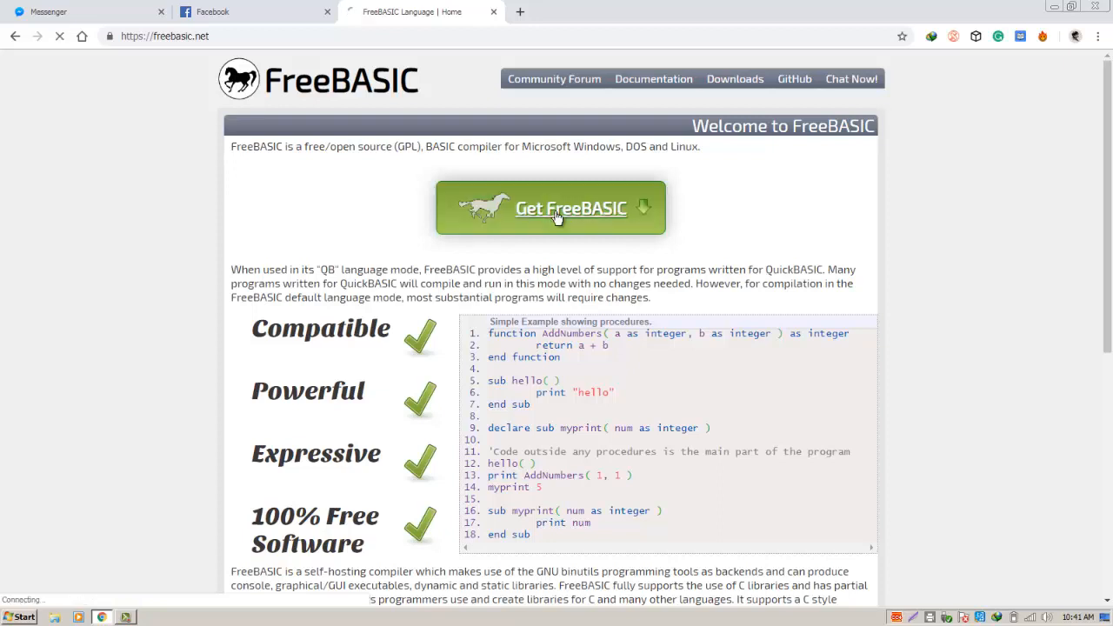
left_click(550, 207)
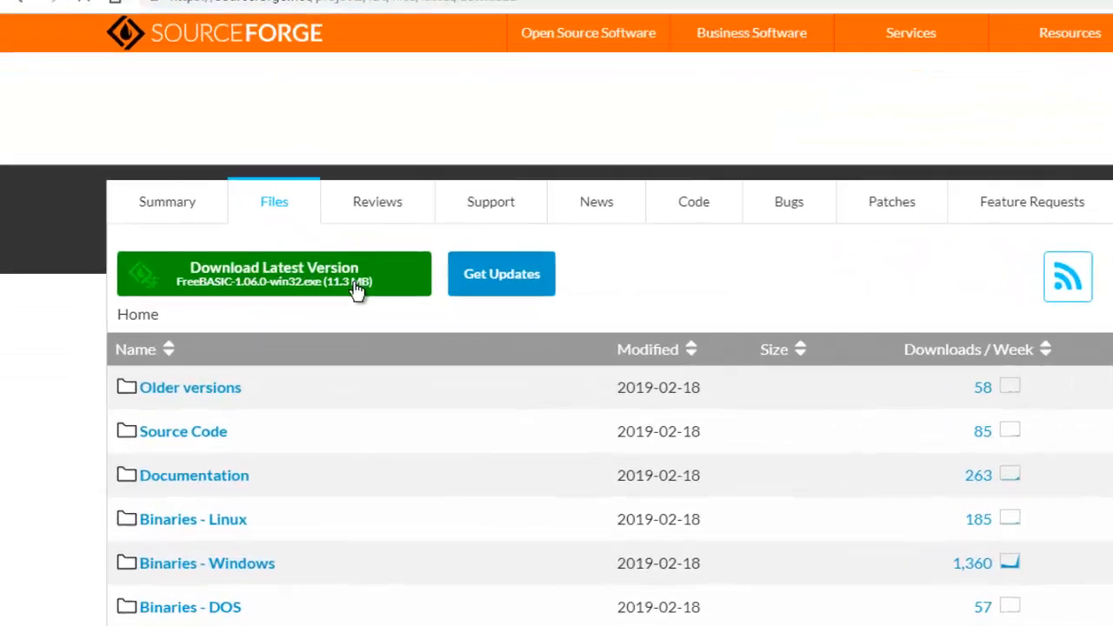
Step: Download FreeBASIC-1.06.0-win32.exe from SourceForge and return to the project's files list
left_click(274, 274)
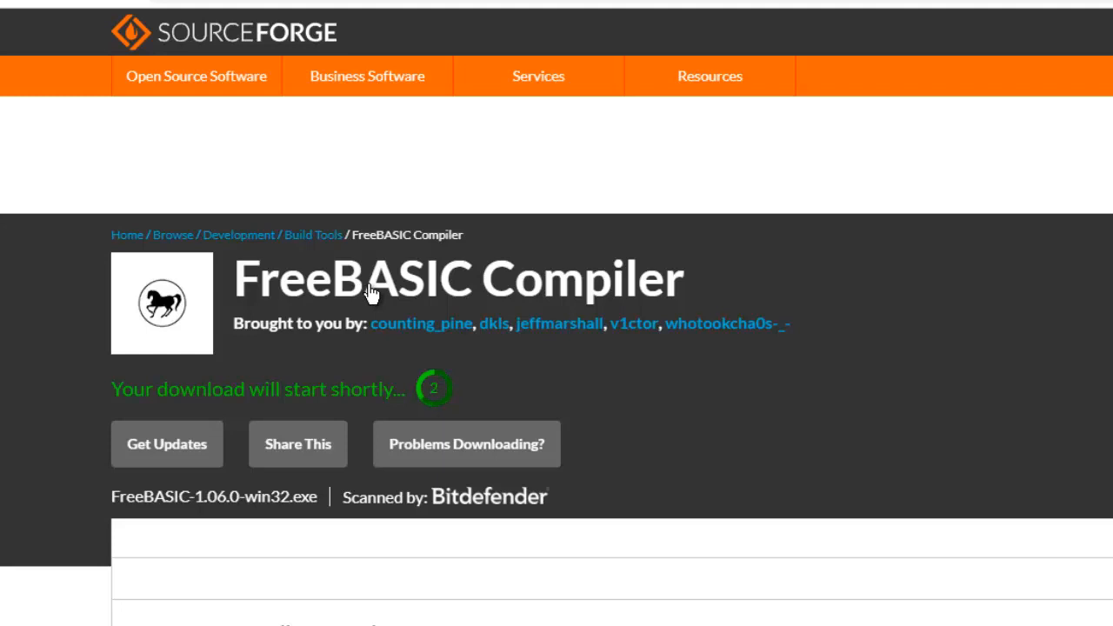
scroll("down", 3)
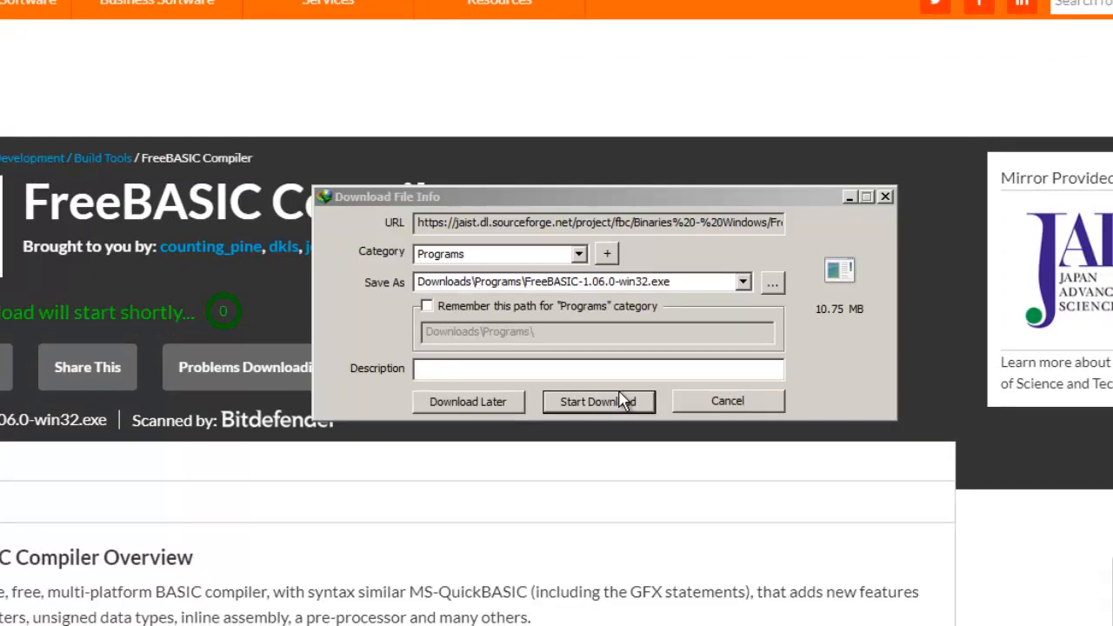
mouse_move(619, 407)
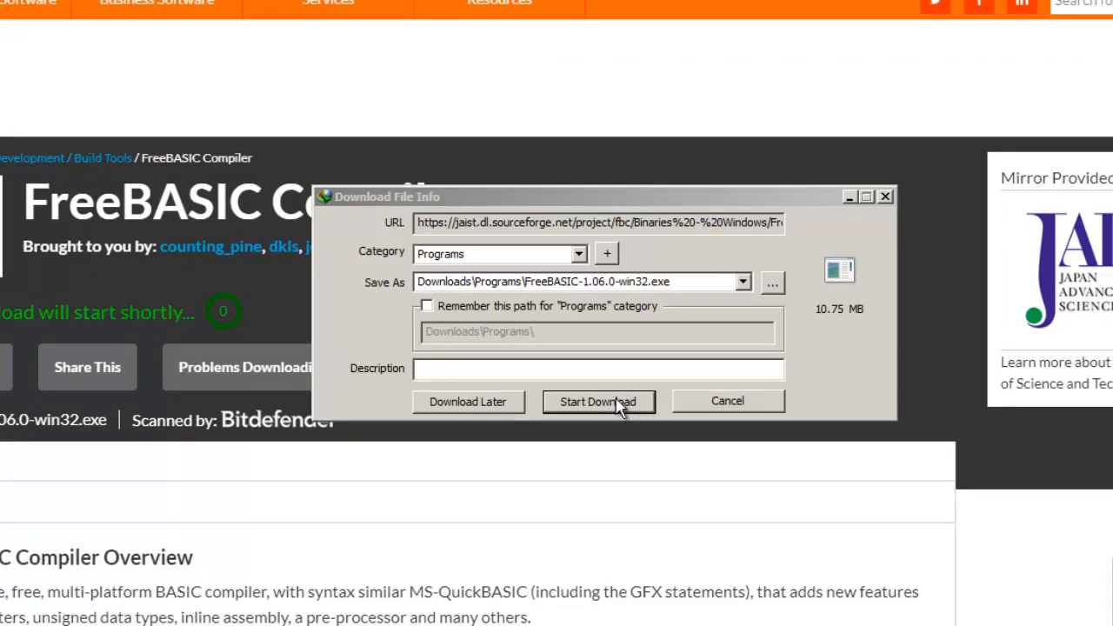
left_click(598, 401)
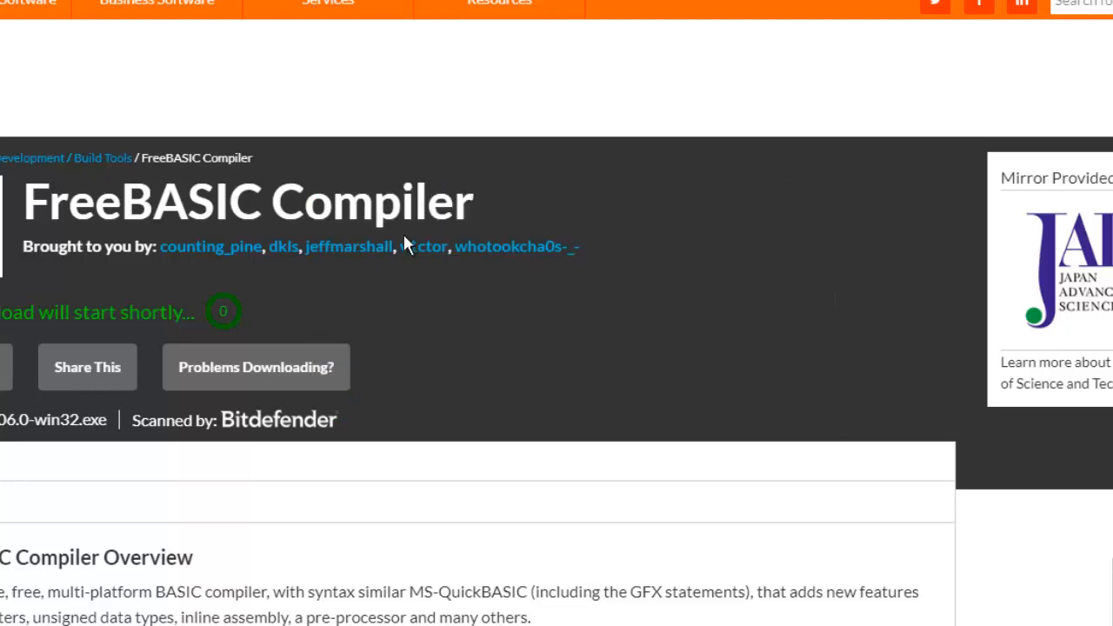
left_click(286, 79)
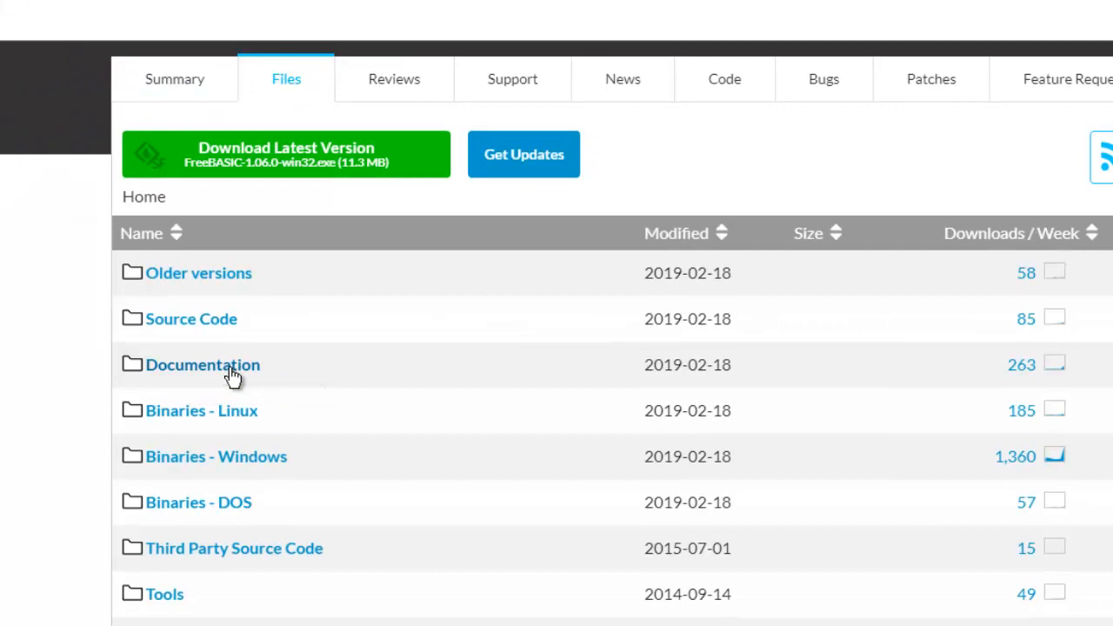
Step: Open the Documentation folder and download FB-manual-1.06.0-chm.zip
left_click(203, 364)
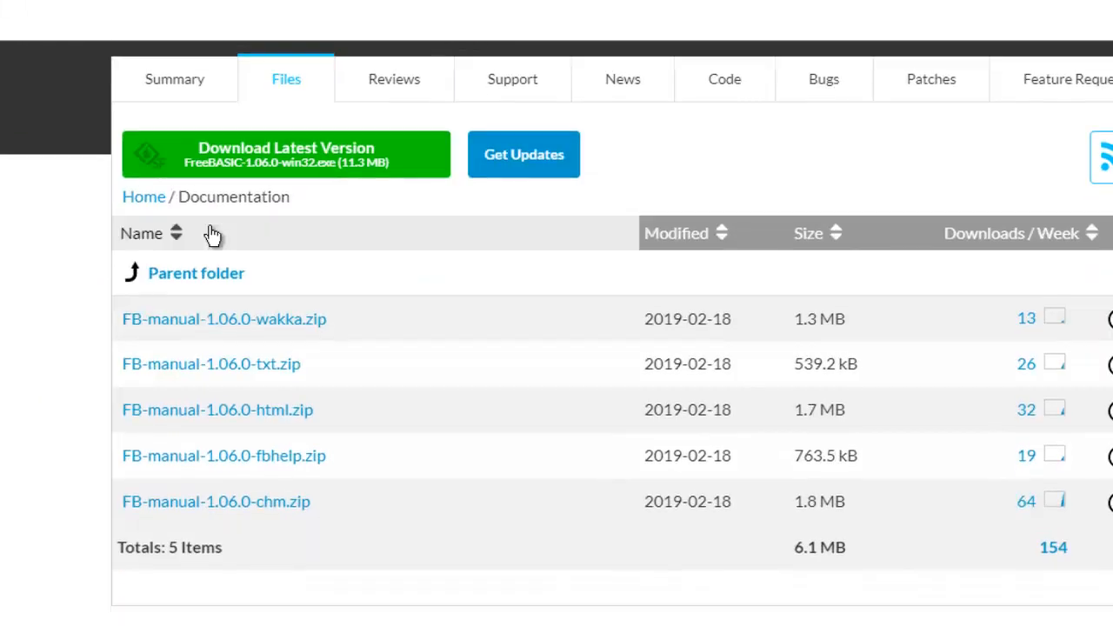
scroll("down", 3)
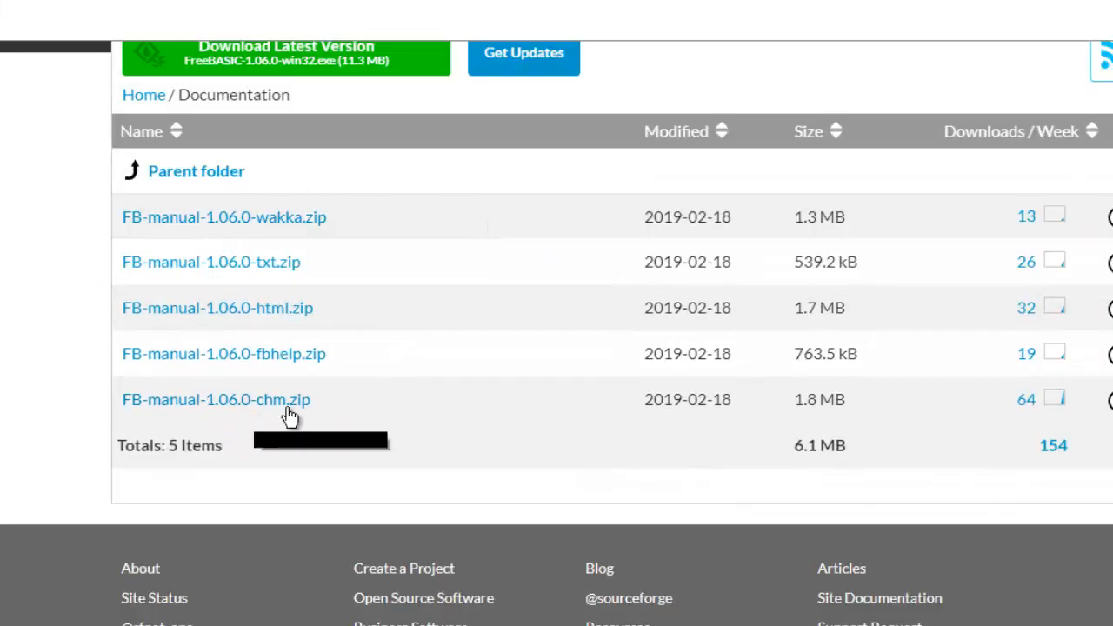
mouse_move(278, 405)
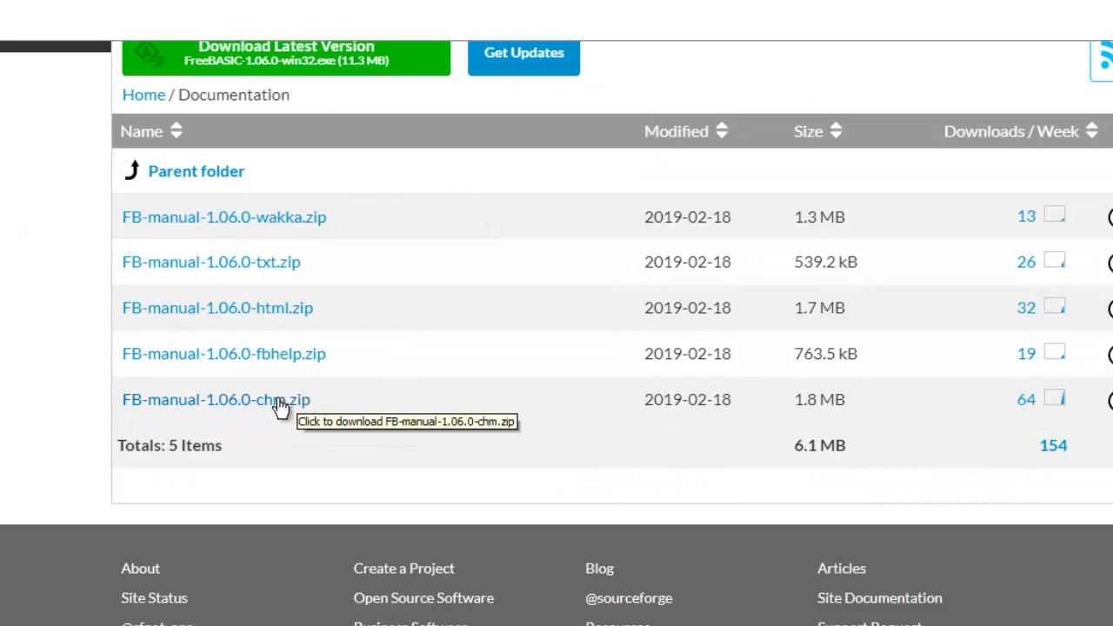
mouse_move(565, 485)
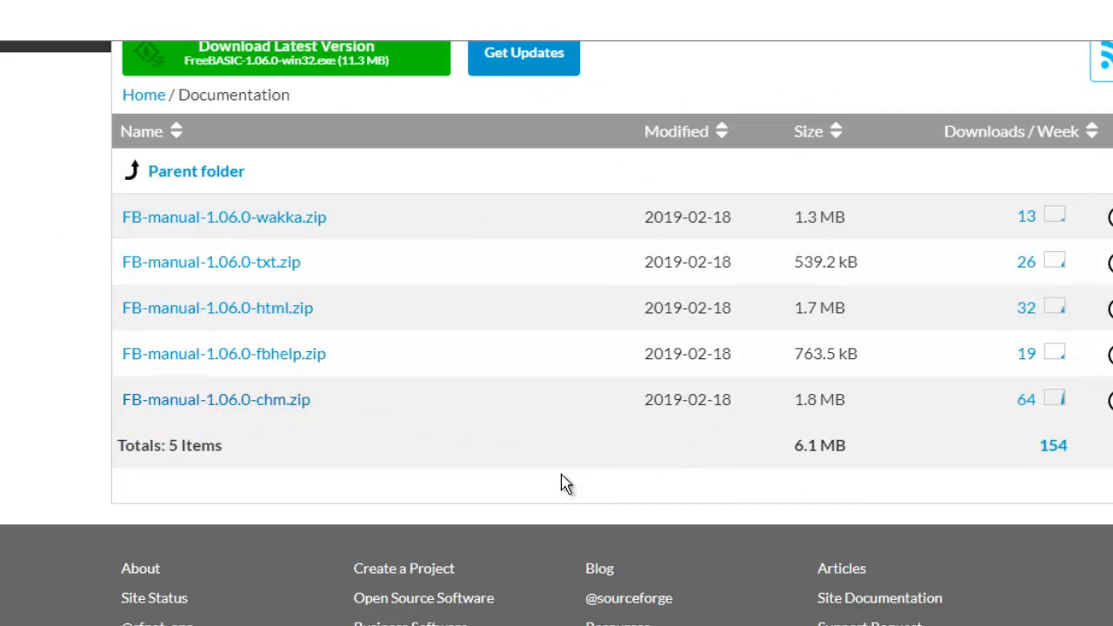
left_click(216, 399)
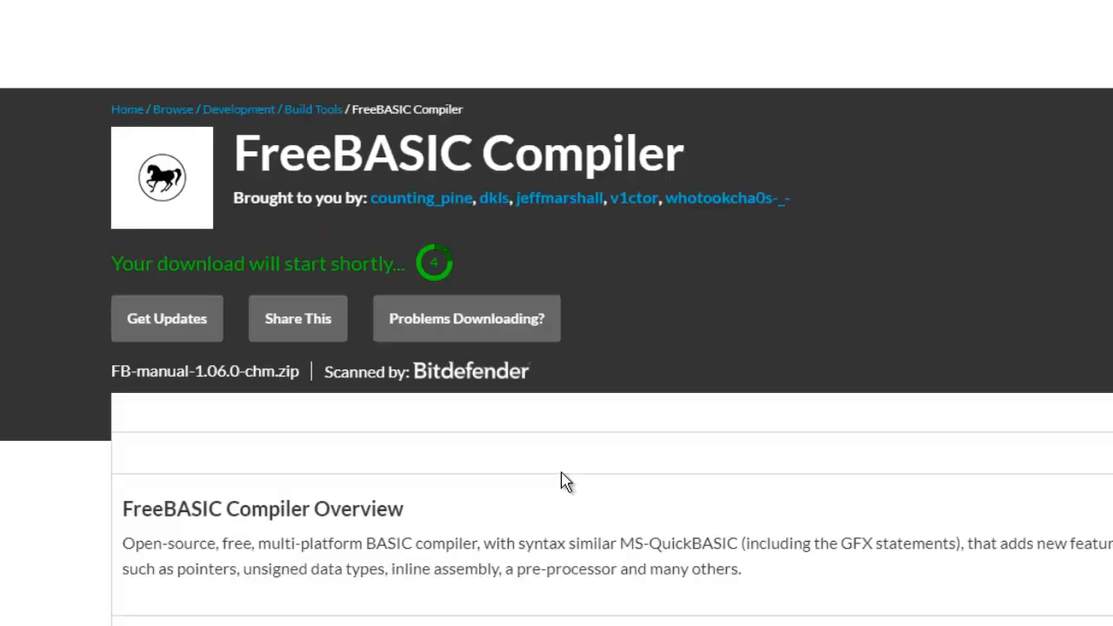
mouse_move(590, 463)
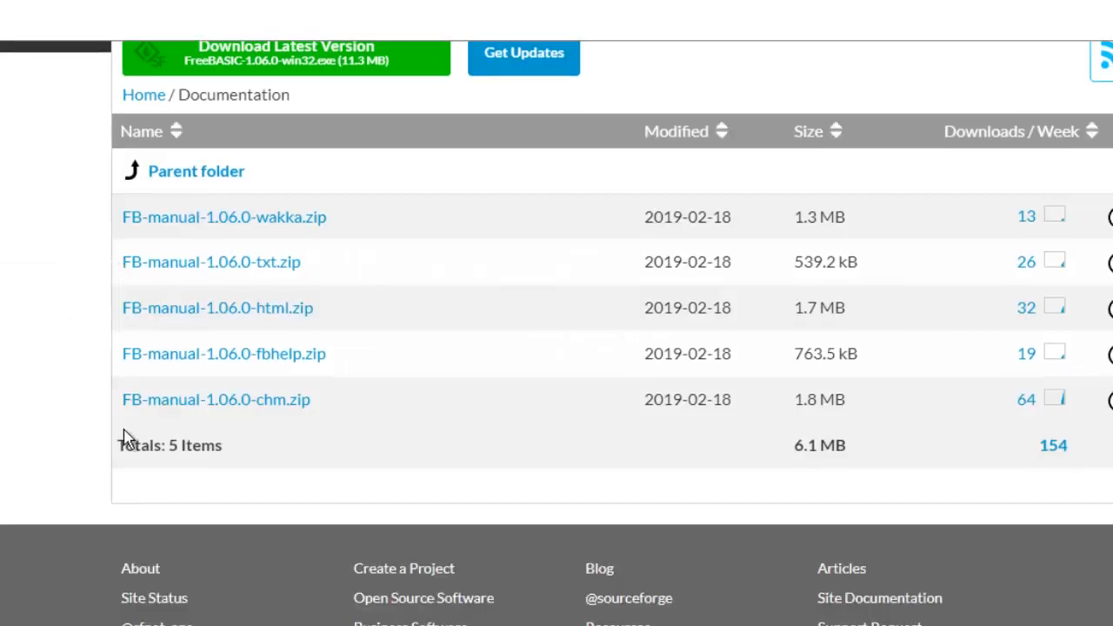
mouse_move(340, 409)
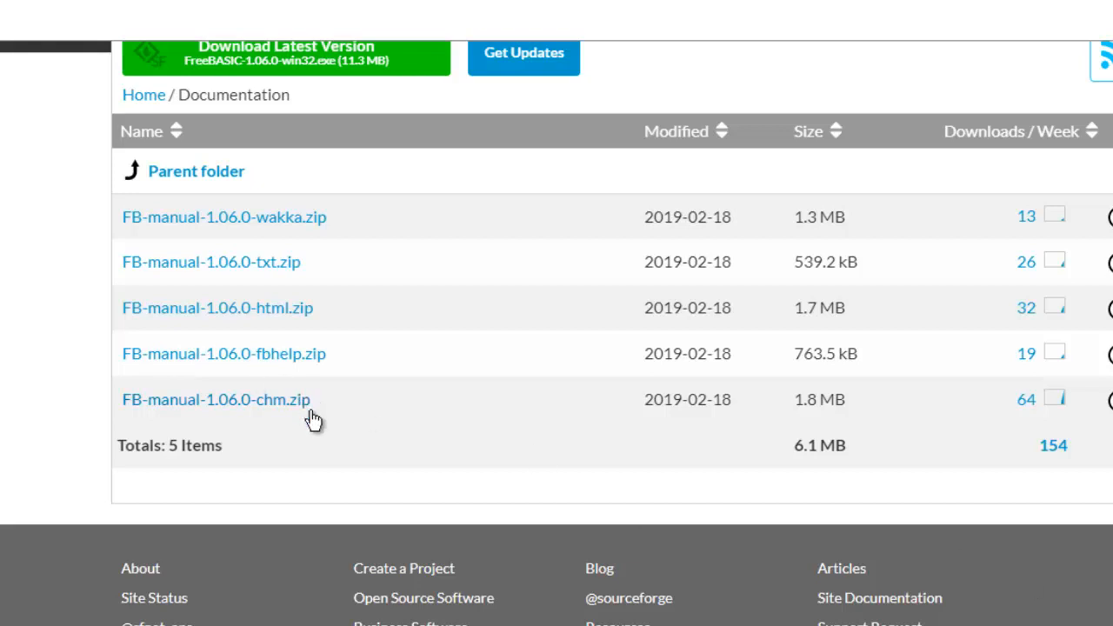
mouse_move(306, 452)
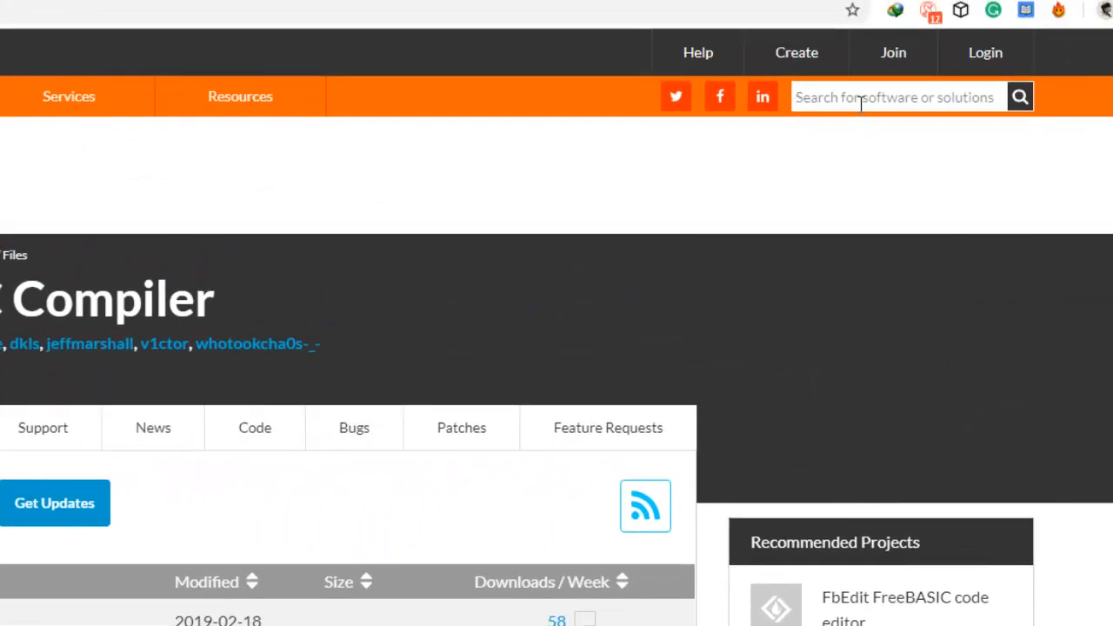
Step: Search SourceForge for 'fbedit' and download the FbEdit FreeBASIC code editor
type("fbedit")
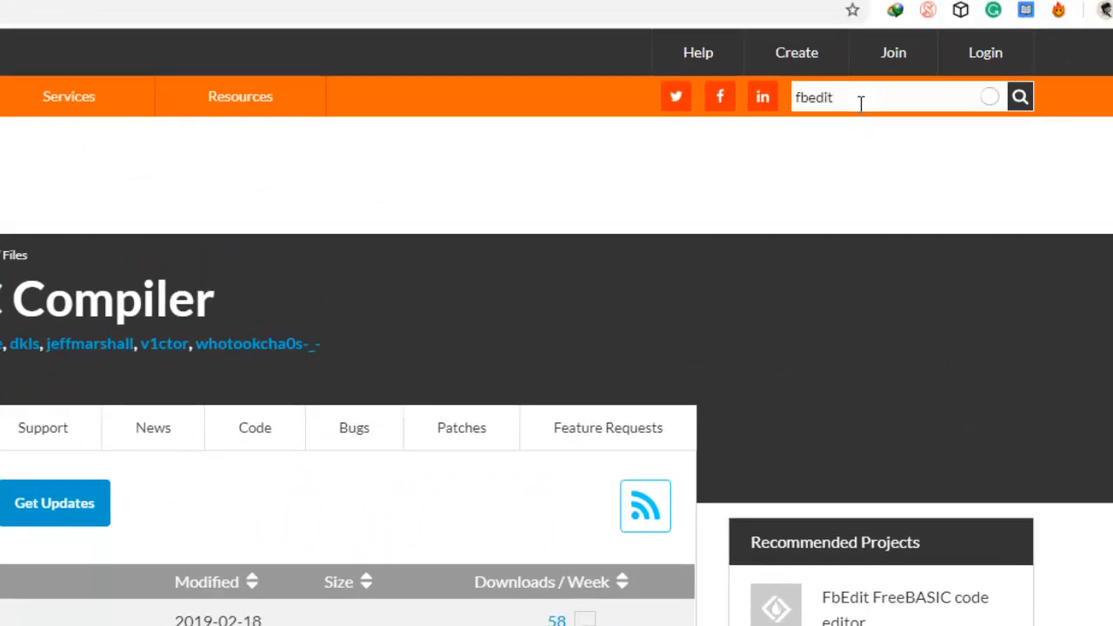
left_click(1019, 96)
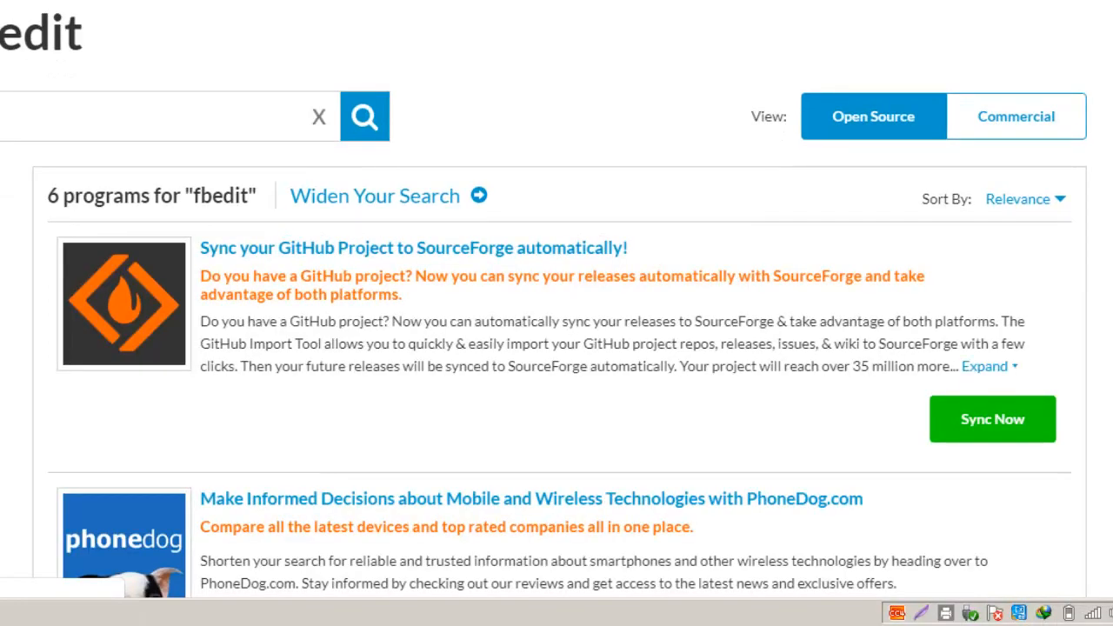
scroll("down", 3)
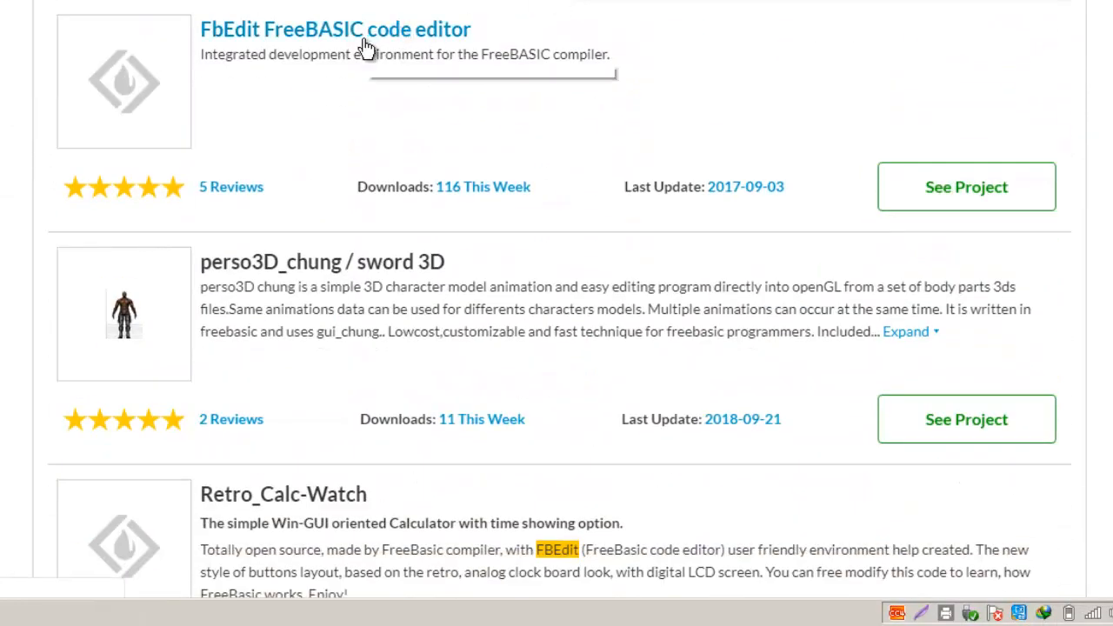
mouse_move(339, 39)
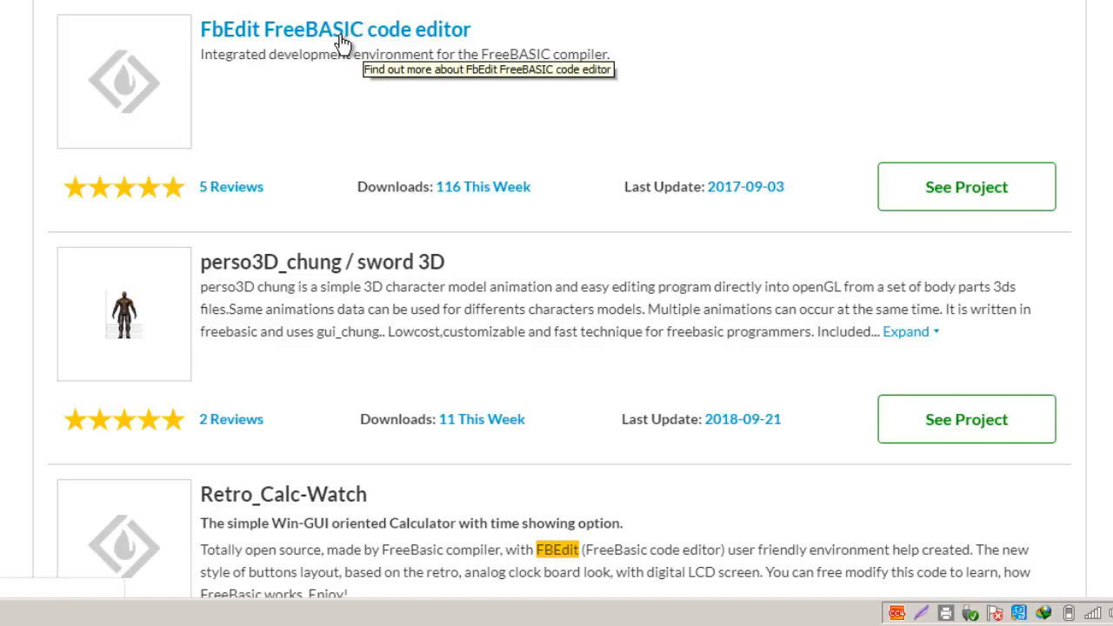
left_click(334, 29)
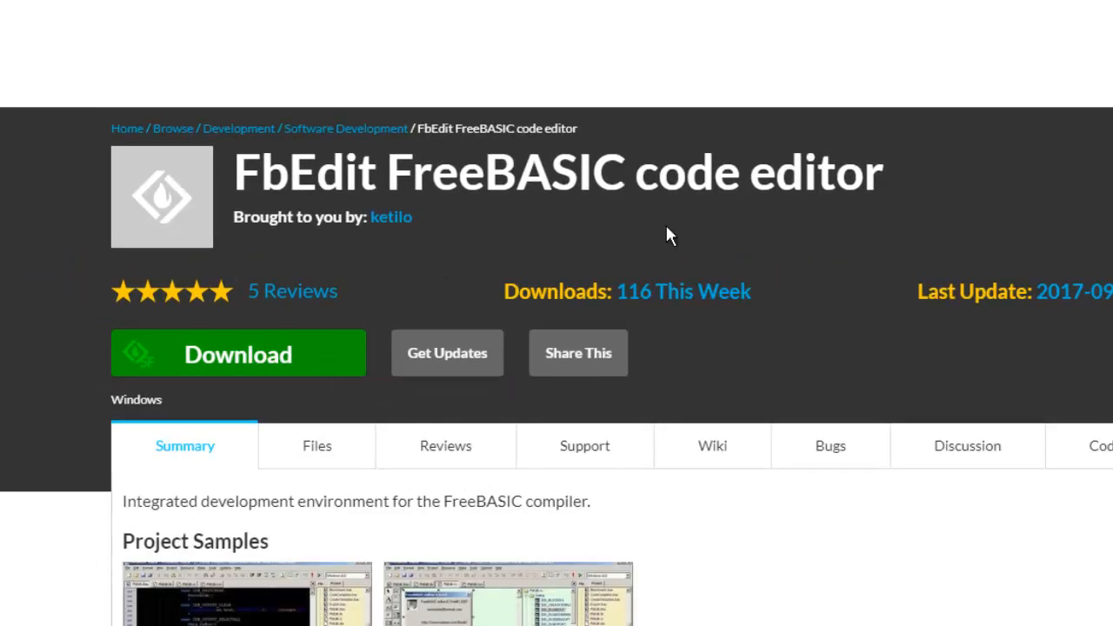
left_click(237, 354)
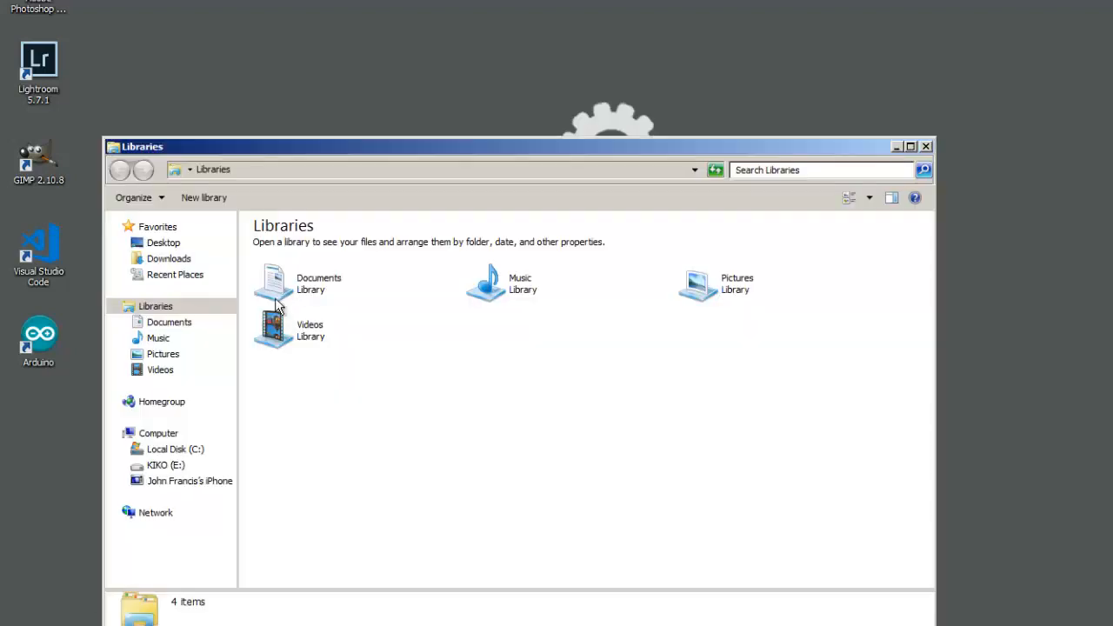
Step: Browse Downloads\Compressed to find the FbEdit1068 and FB-manual-1.06.0-chm archives, then open Local Disk (C:)
left_click(169, 259)
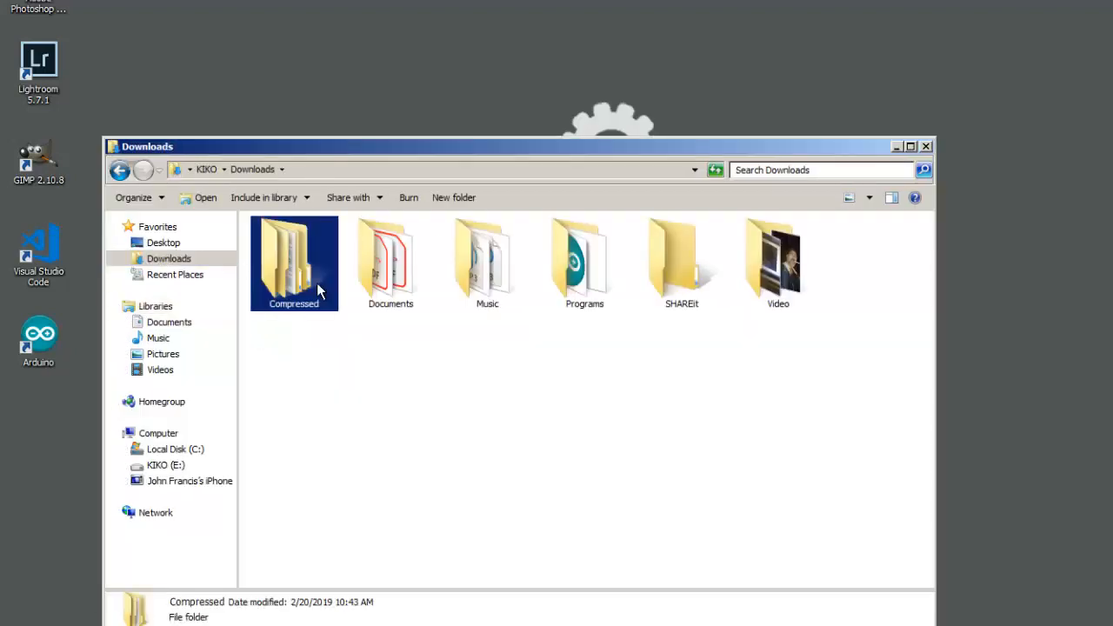
double_click(294, 260)
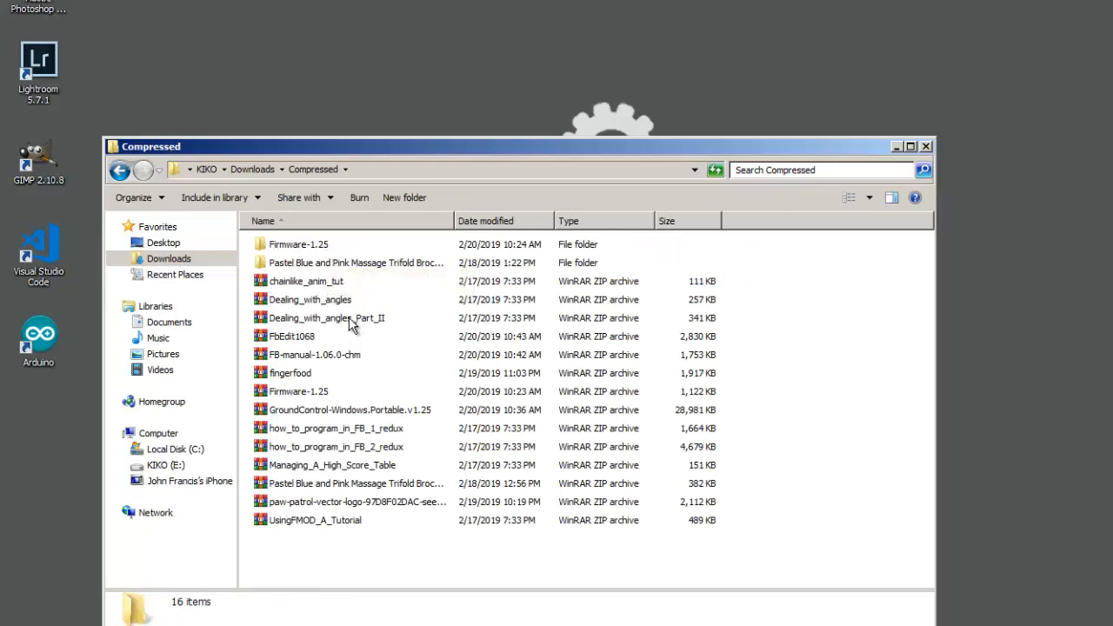
mouse_move(318, 326)
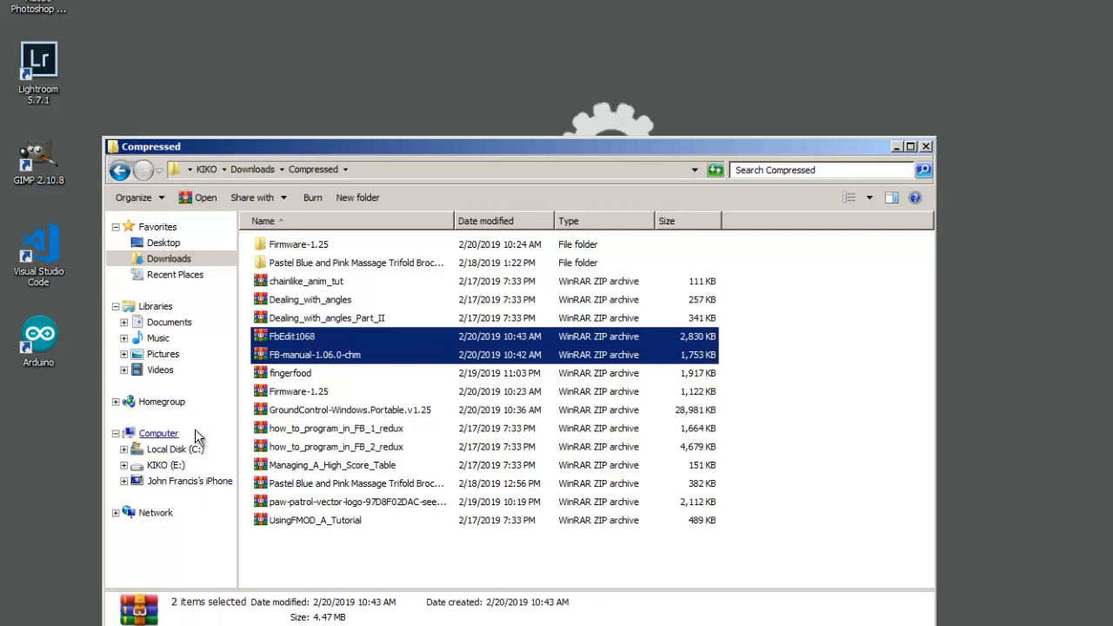
left_click(174, 449)
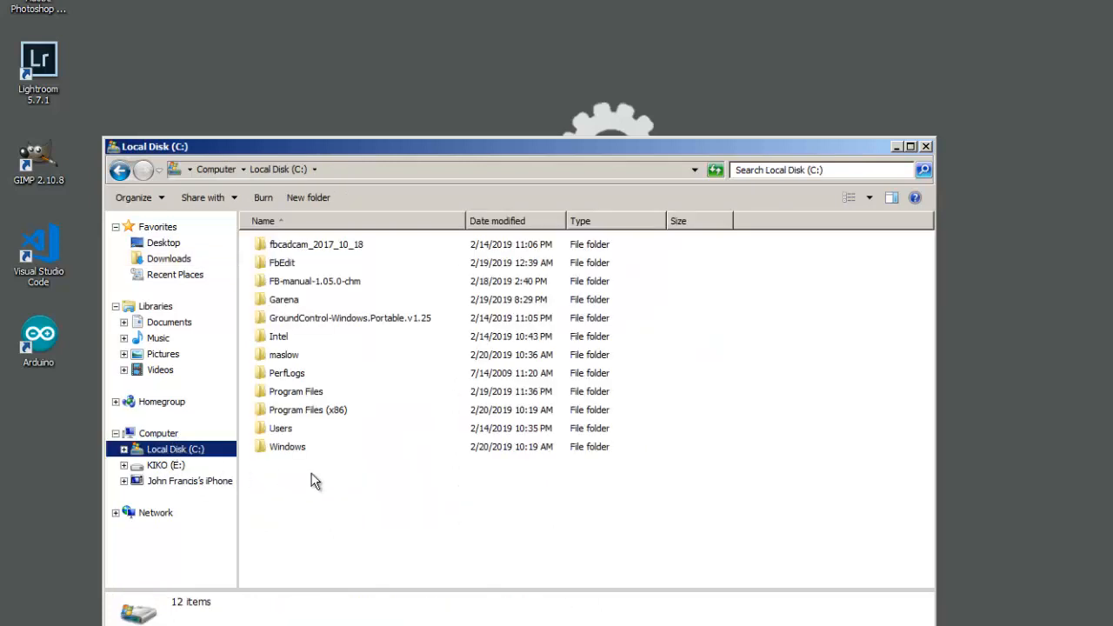
Step: Create a new folder named 'freebasic' at the root of C:
right_click(315, 480)
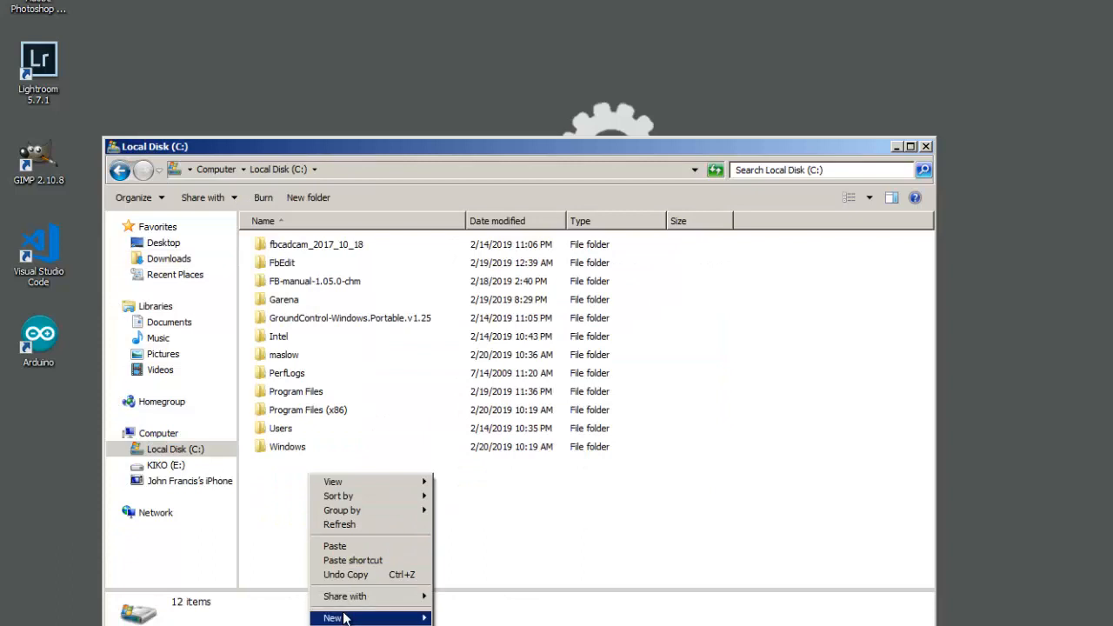
left_click(333, 618)
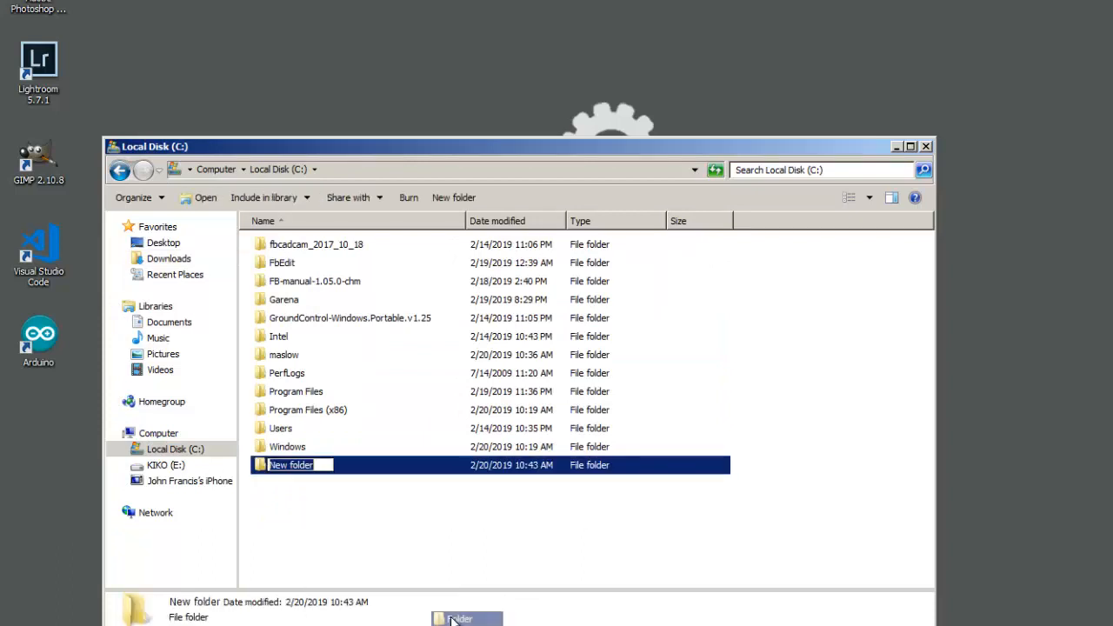
mouse_move(446, 570)
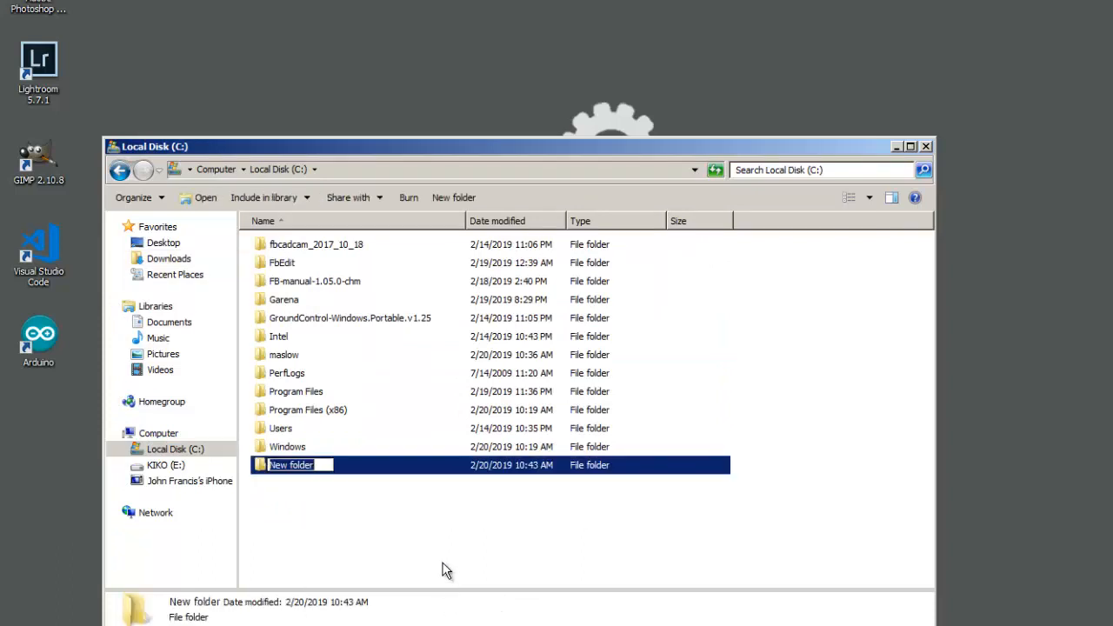
type("fl")
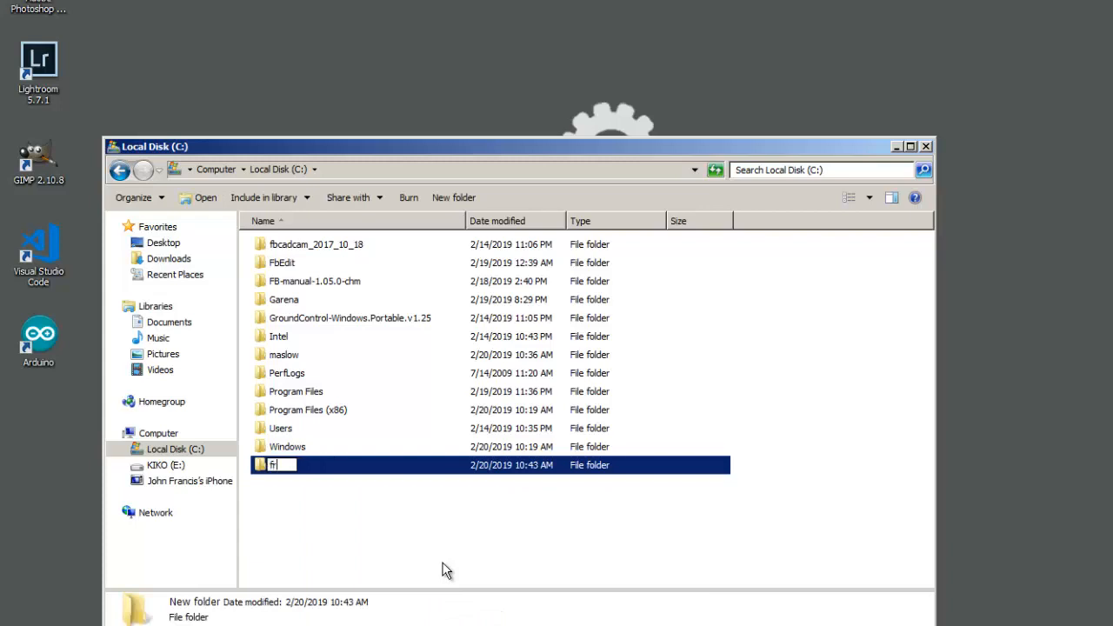
type("reebasic")
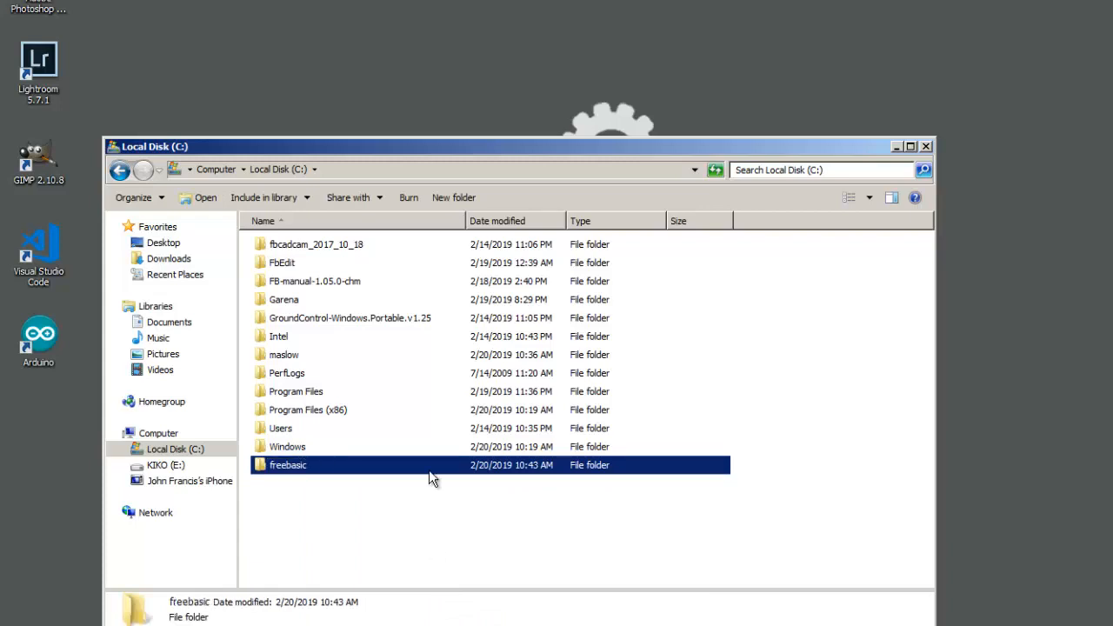
double_click(287, 465)
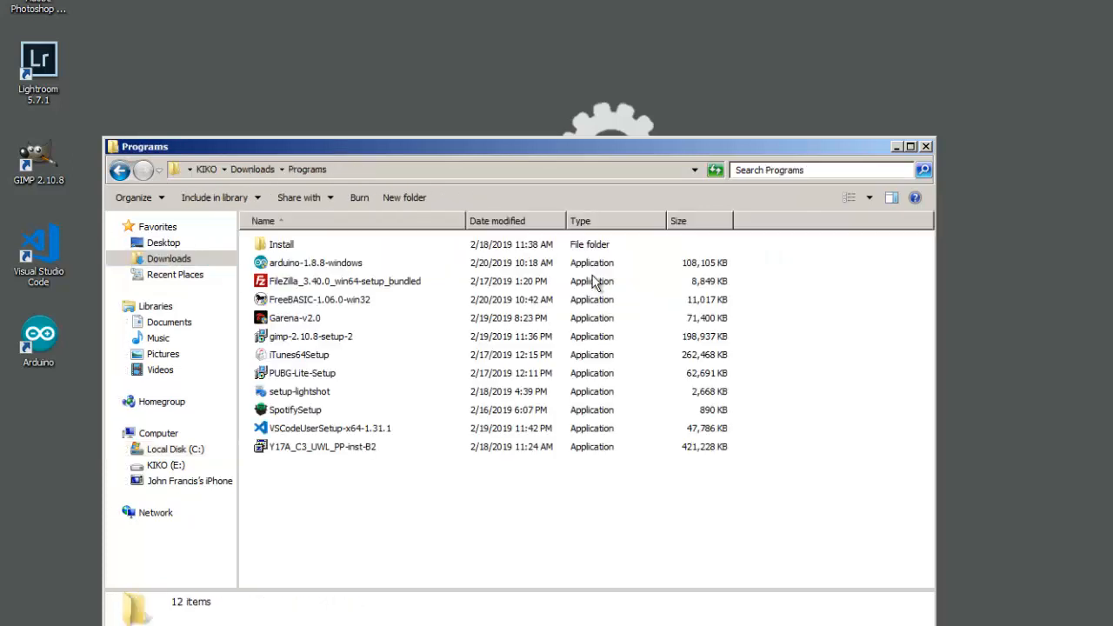
mouse_move(326, 400)
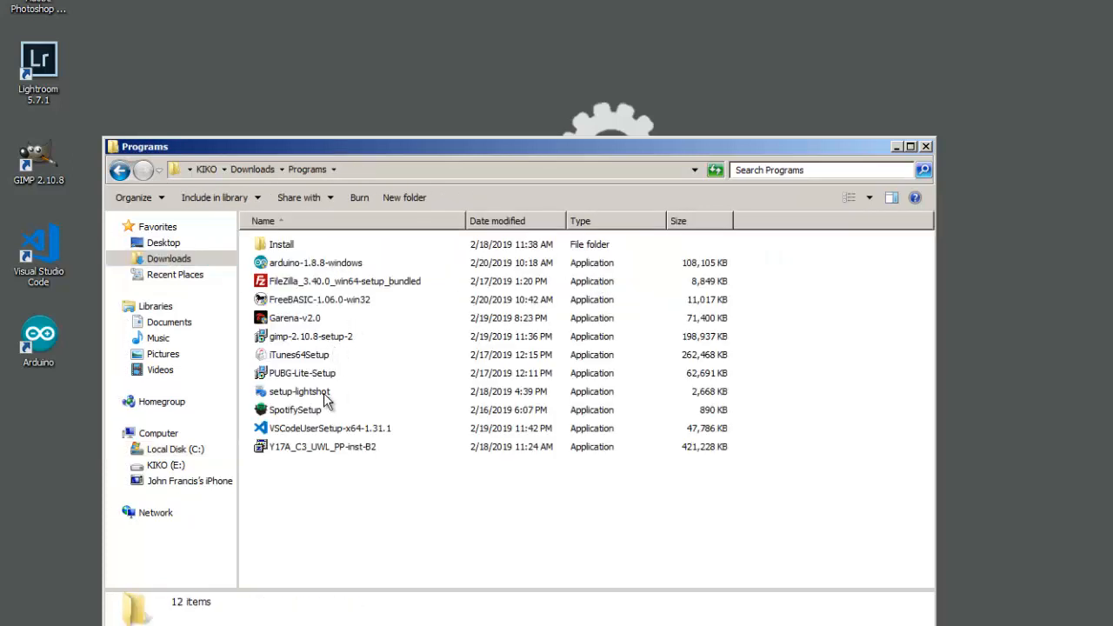
Step: Copy the FreeBASIC installer, manual and FbEdit1068 archives into C:\freebasic
right_click(319, 300)
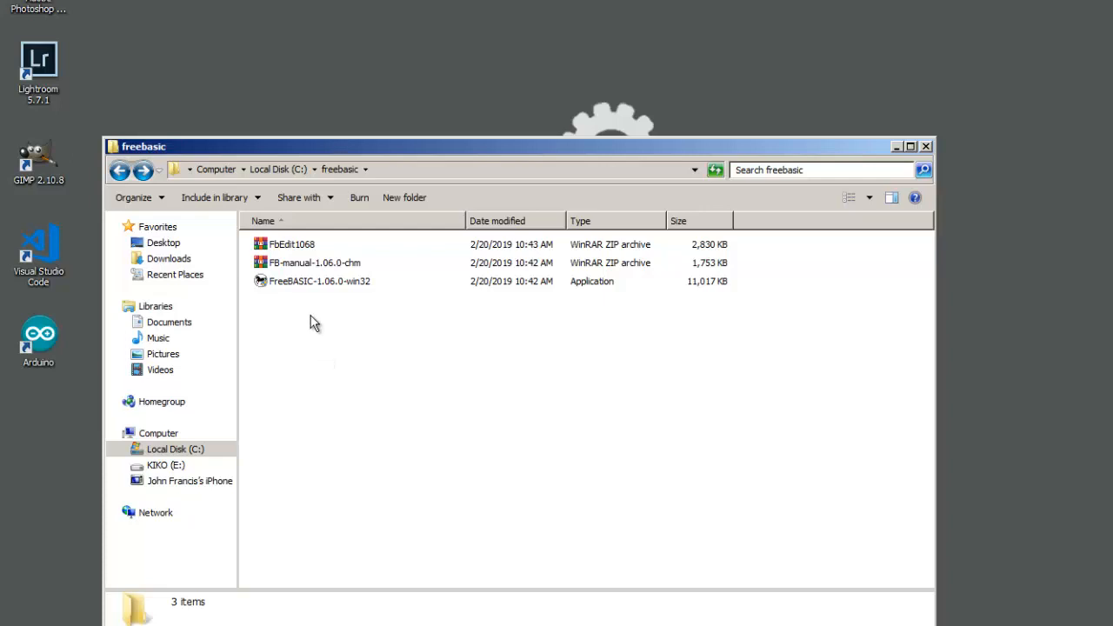
left_click(319, 281)
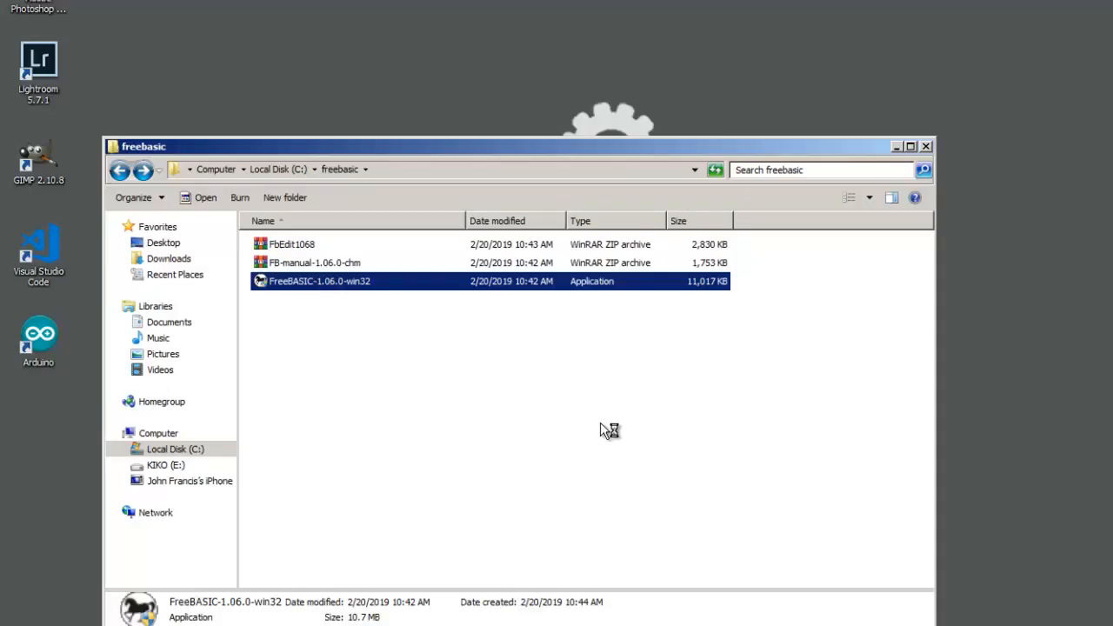
Step: Install FreeBASIC 1.06.0 to the default C:\Program Files (x86)\FreeBASIC location
double_click(319, 281)
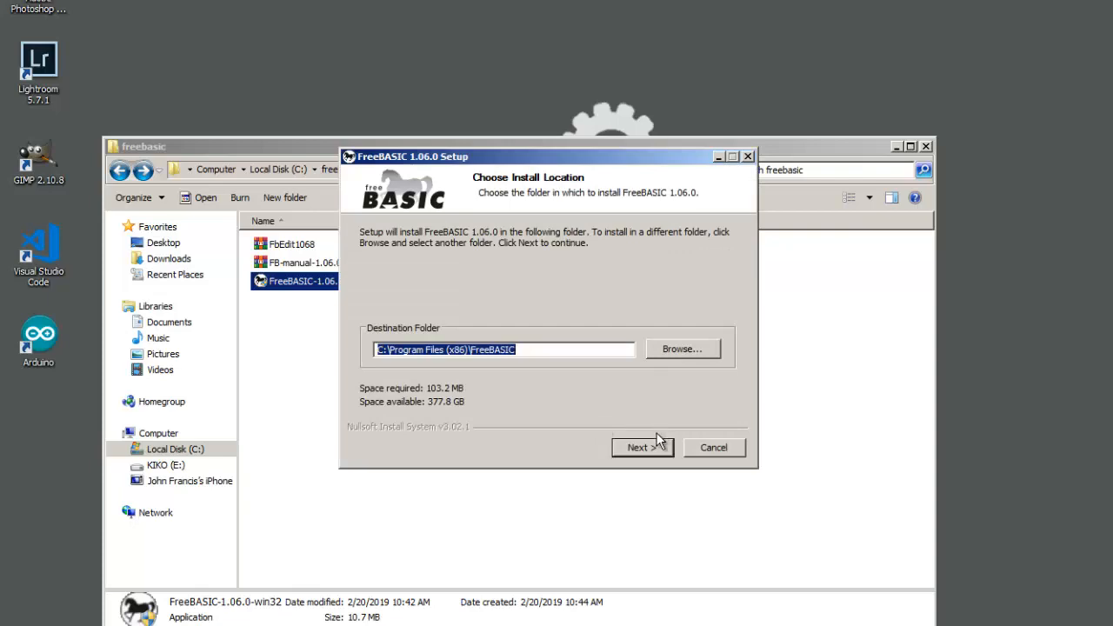
left_click(637, 447)
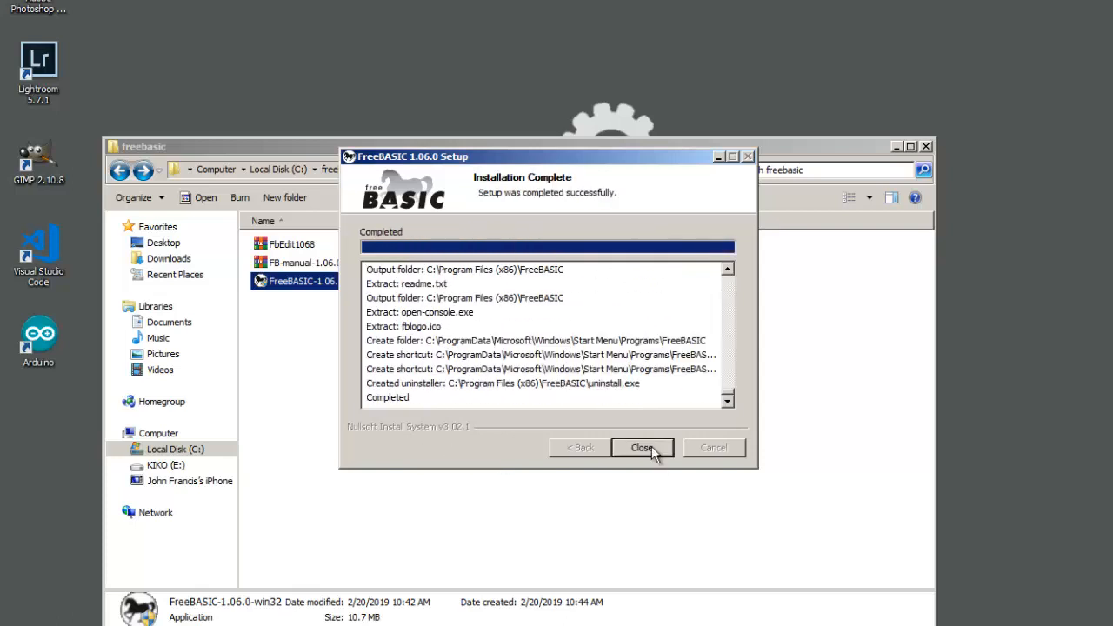
left_click(642, 447)
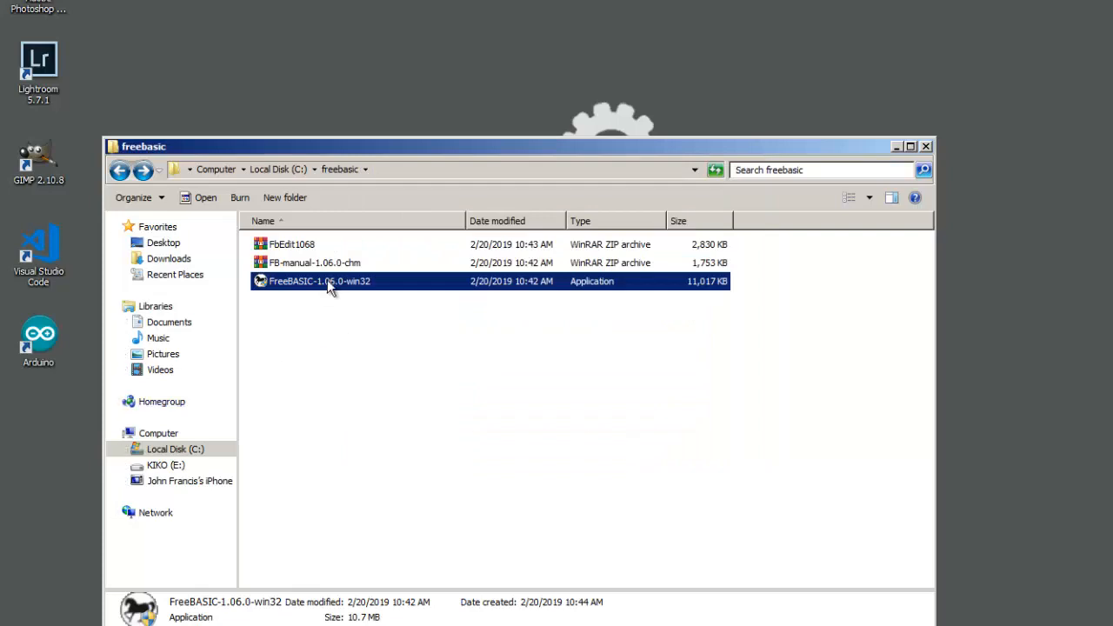
Step: Extract FB-manual-1.06.0-chm and FbEdit1068 into their own folders under C:\freebasic
right_click(313, 262)
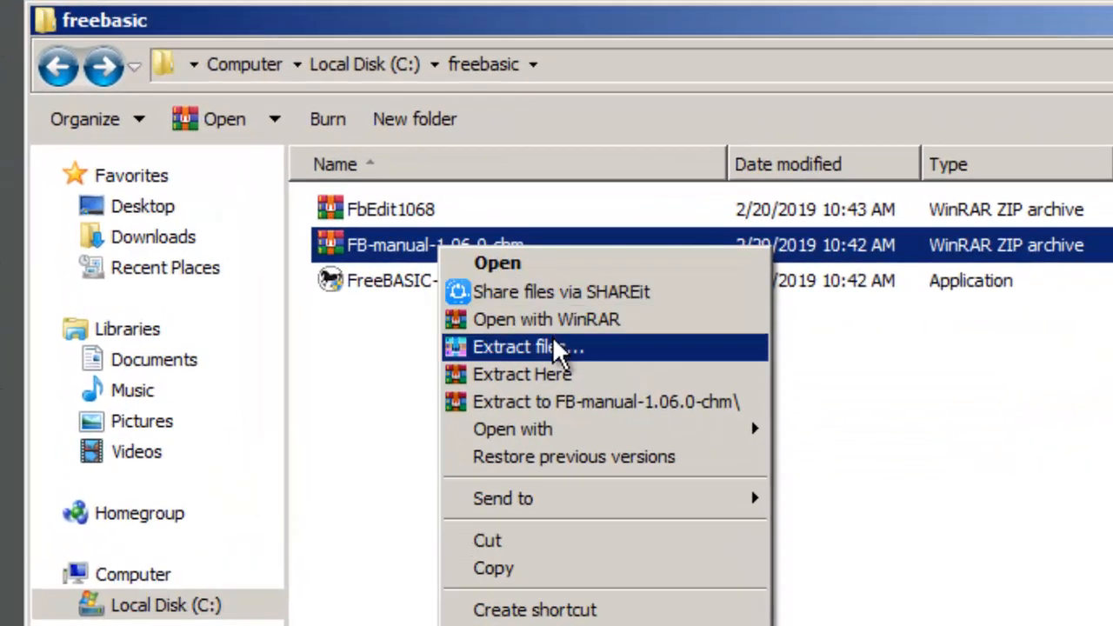
left_click(520, 347)
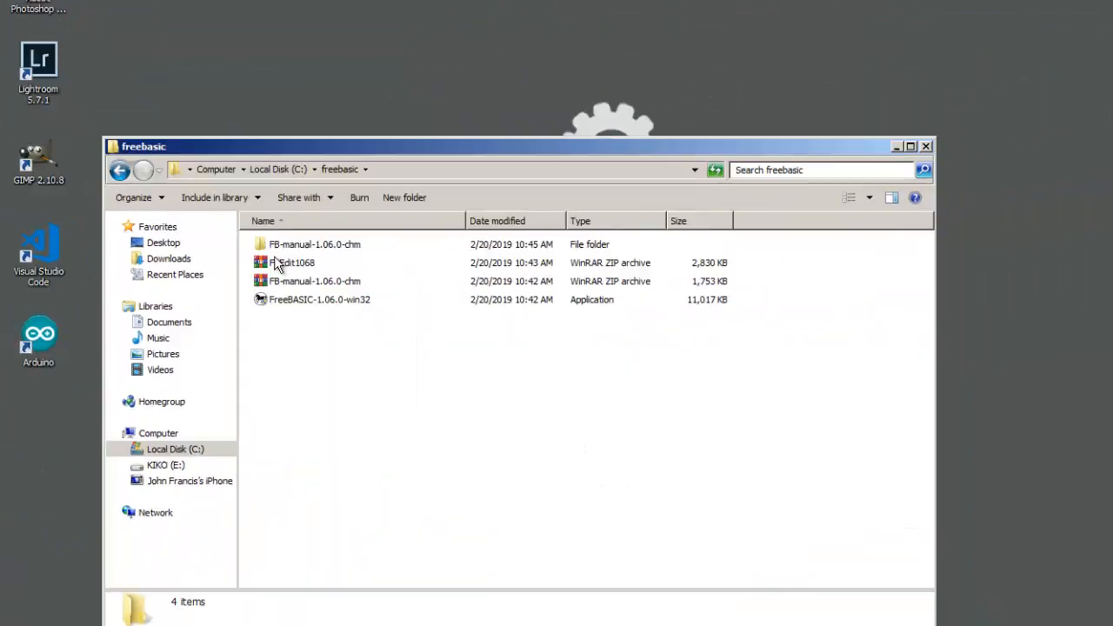
left_click(293, 262)
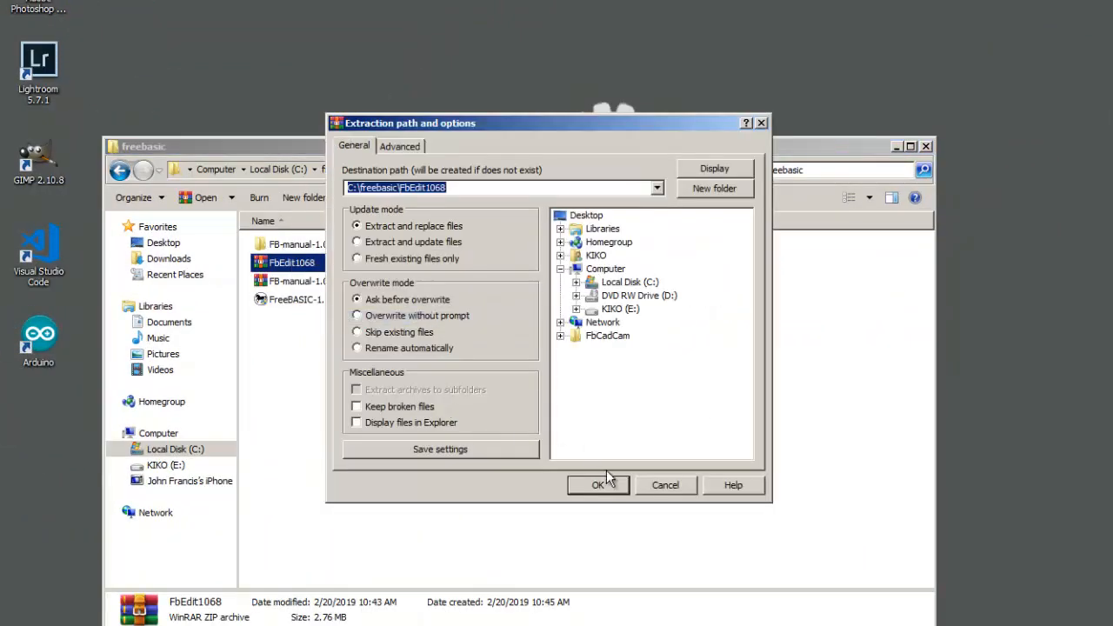
left_click(598, 484)
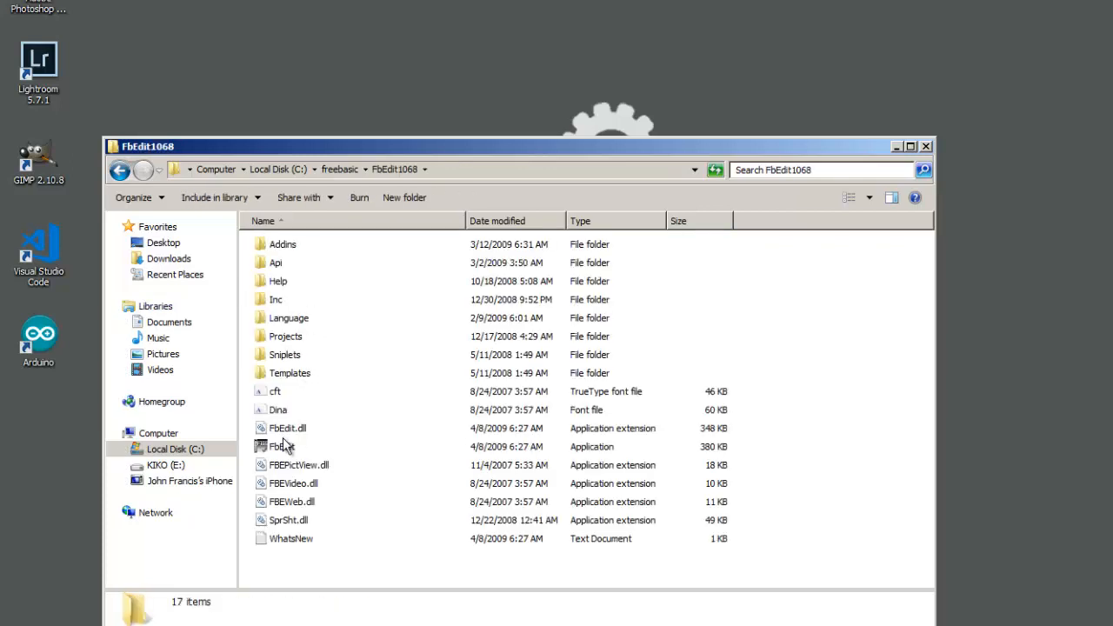
Step: Launch FbEdit.exe from the FbEdit1068 folder for its first run
right_click(280, 446)
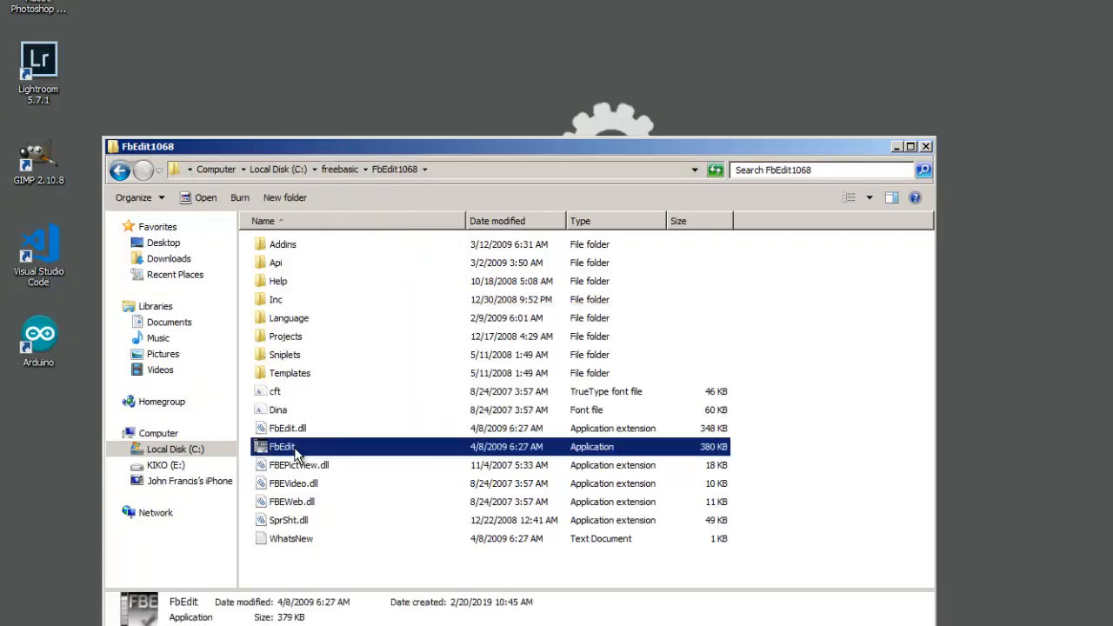
double_click(281, 447)
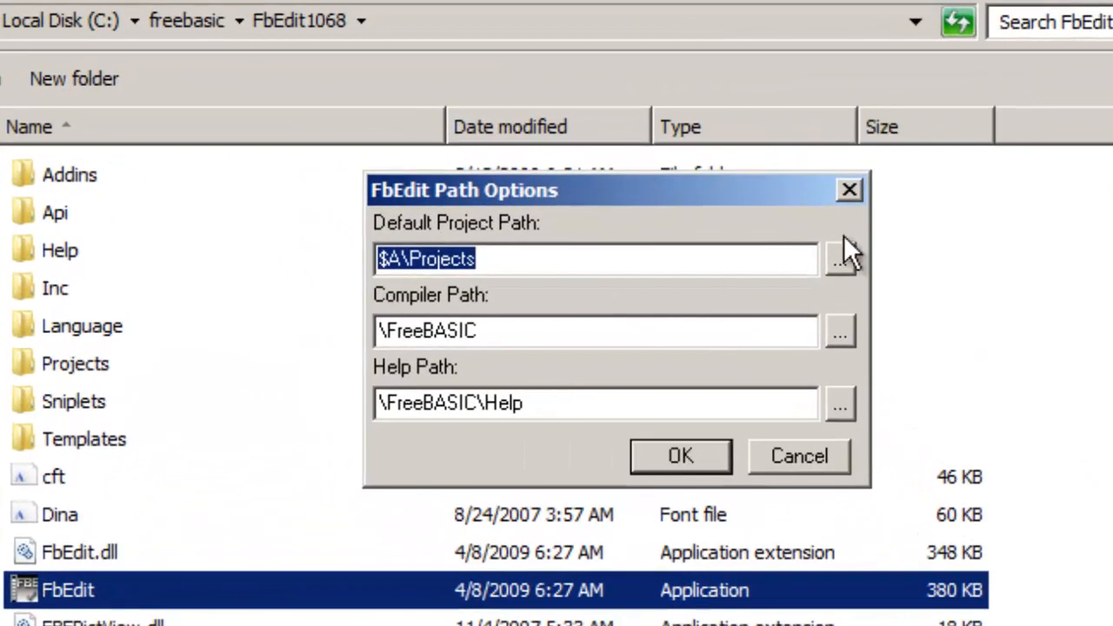
mouse_move(426, 200)
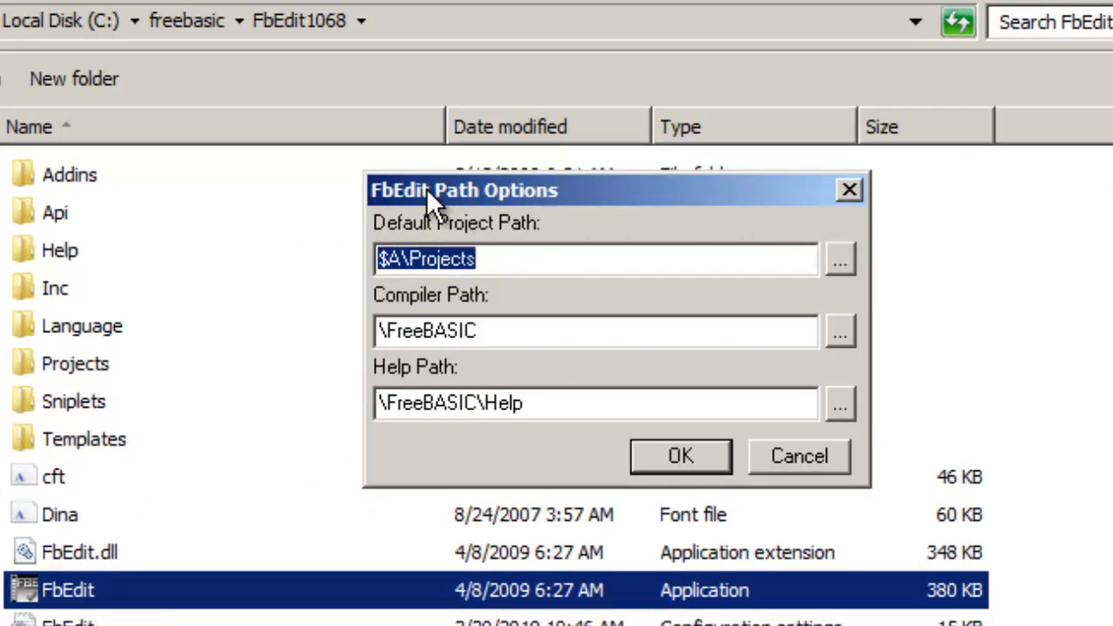
mouse_move(424, 218)
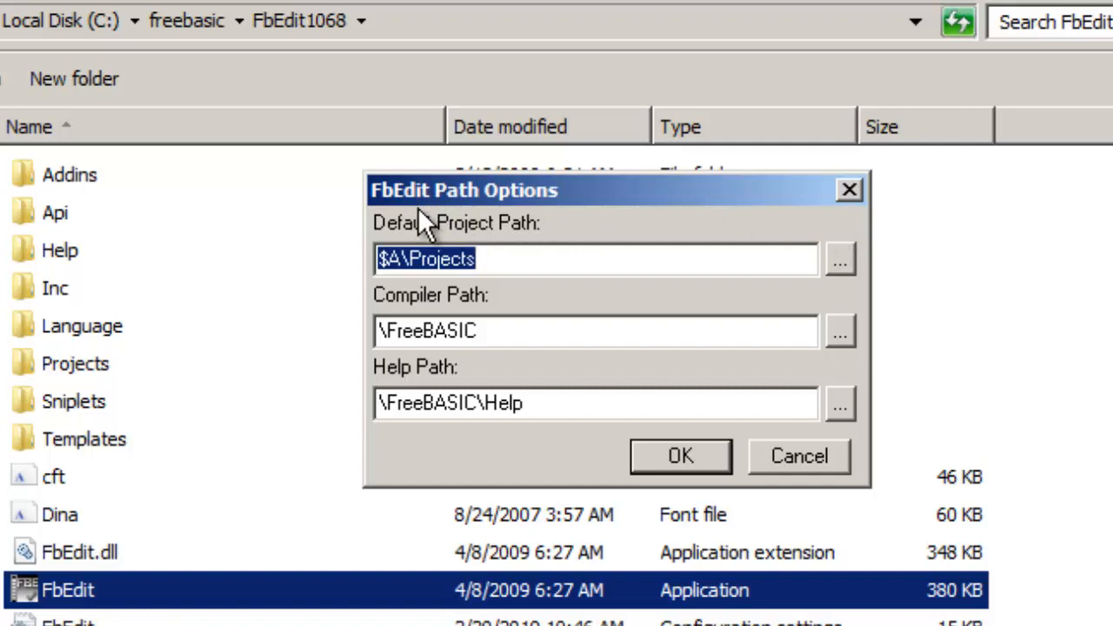
mouse_move(474, 252)
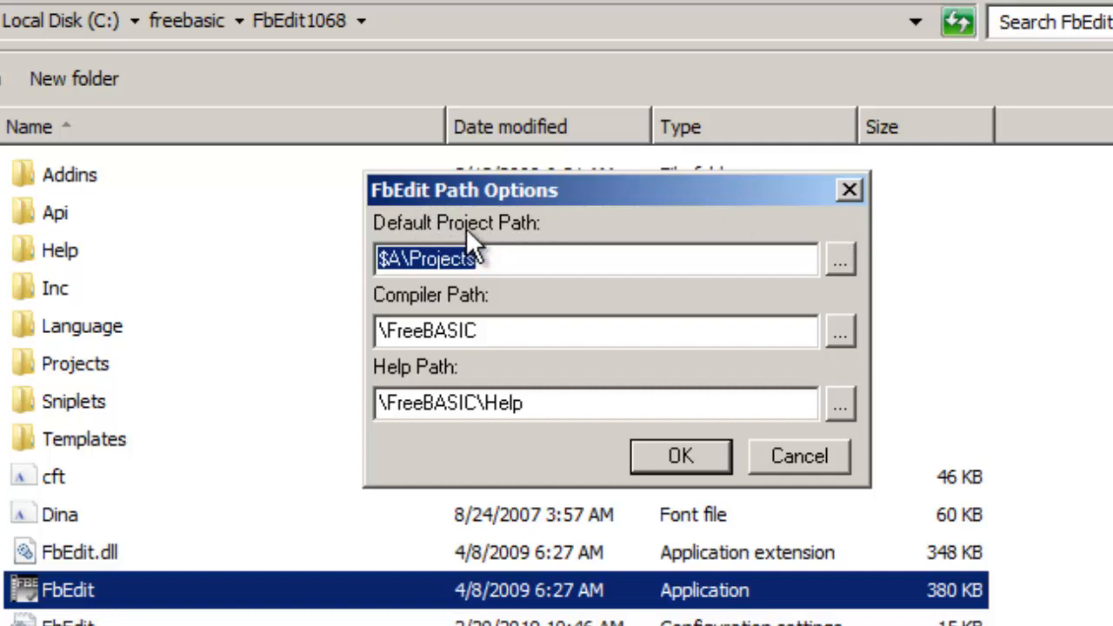
mouse_move(621, 320)
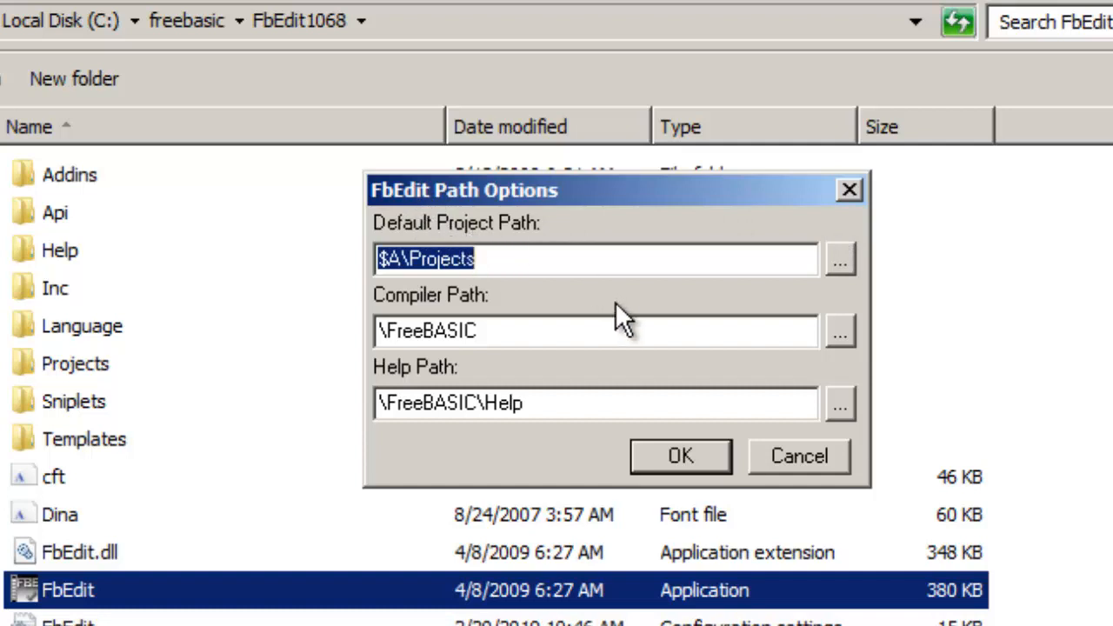
mouse_move(842, 337)
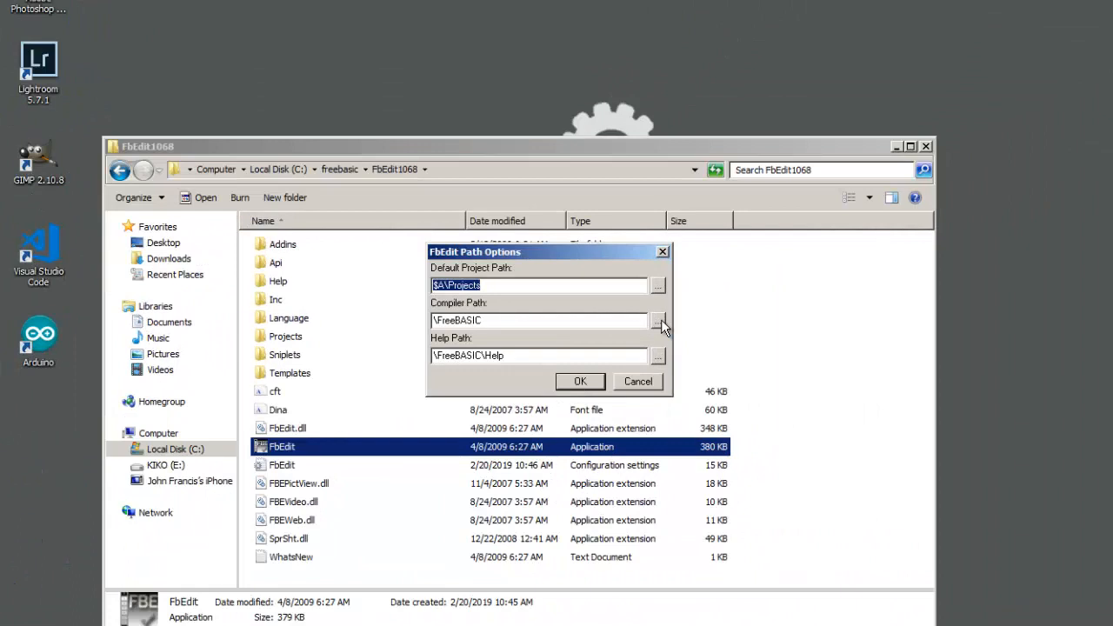
Step: Set FbEdit's compiler path to C:\Program Files (x86)\FreeBASIC
left_click(658, 320)
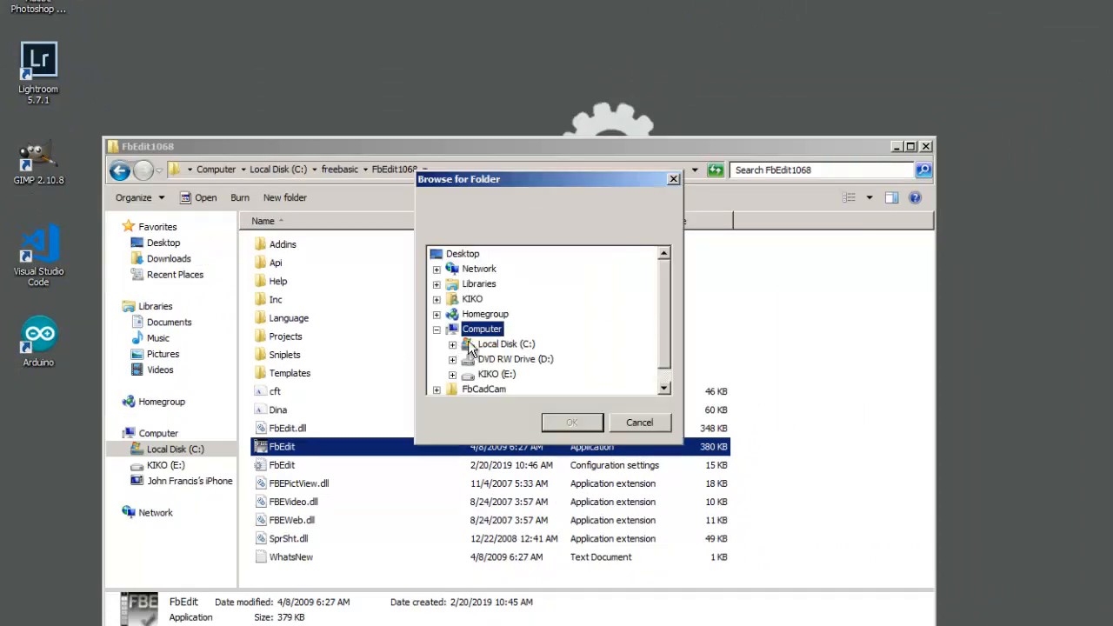
left_click(451, 343)
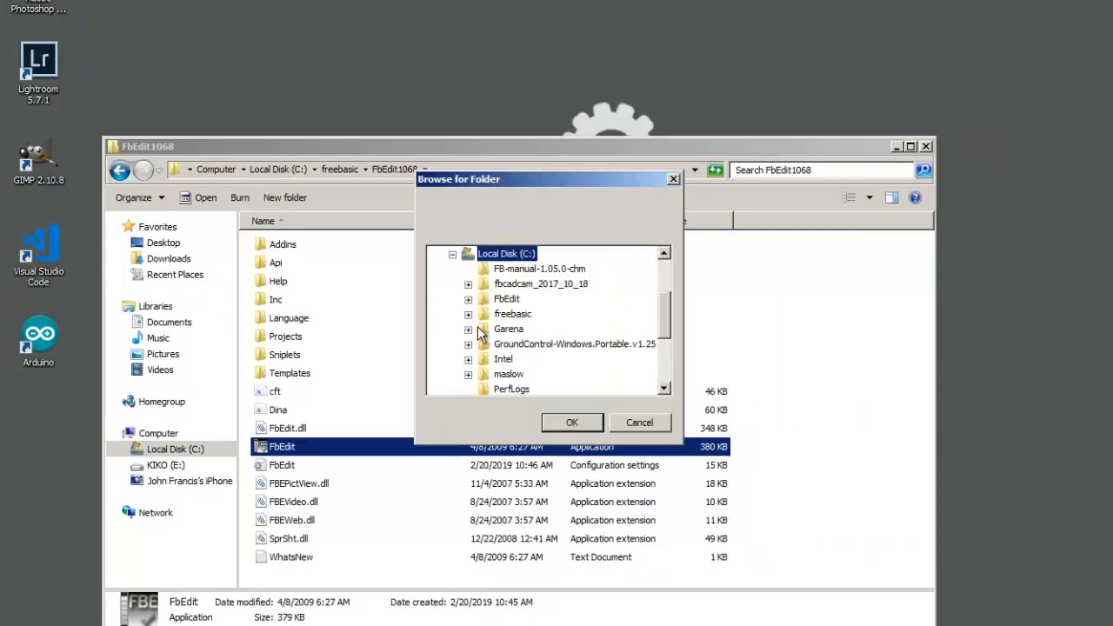
scroll("down", 3)
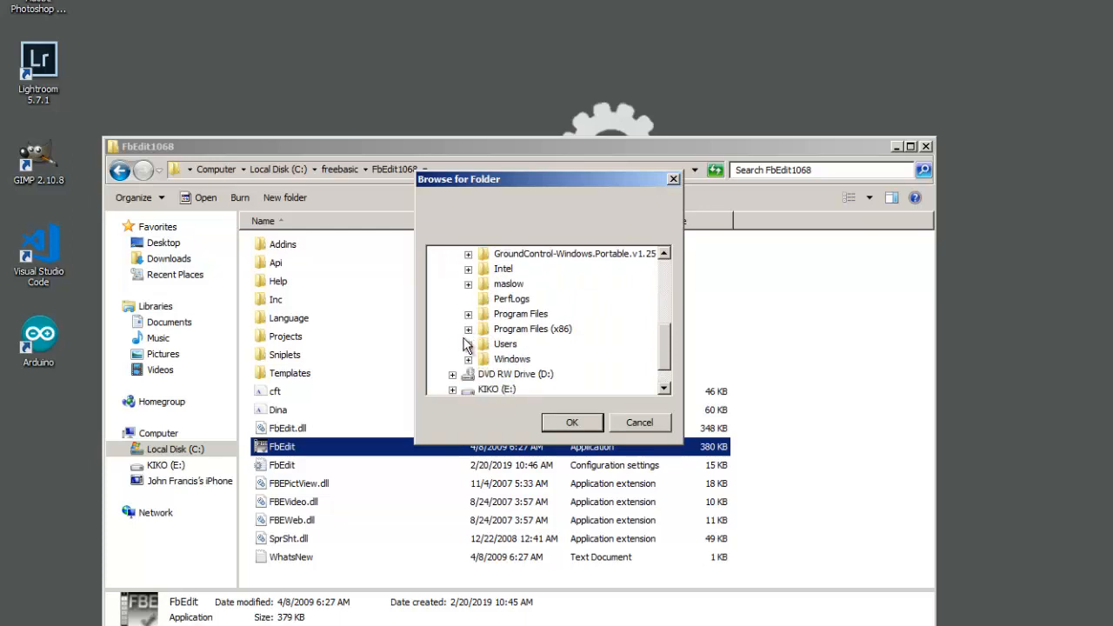
left_click(468, 328)
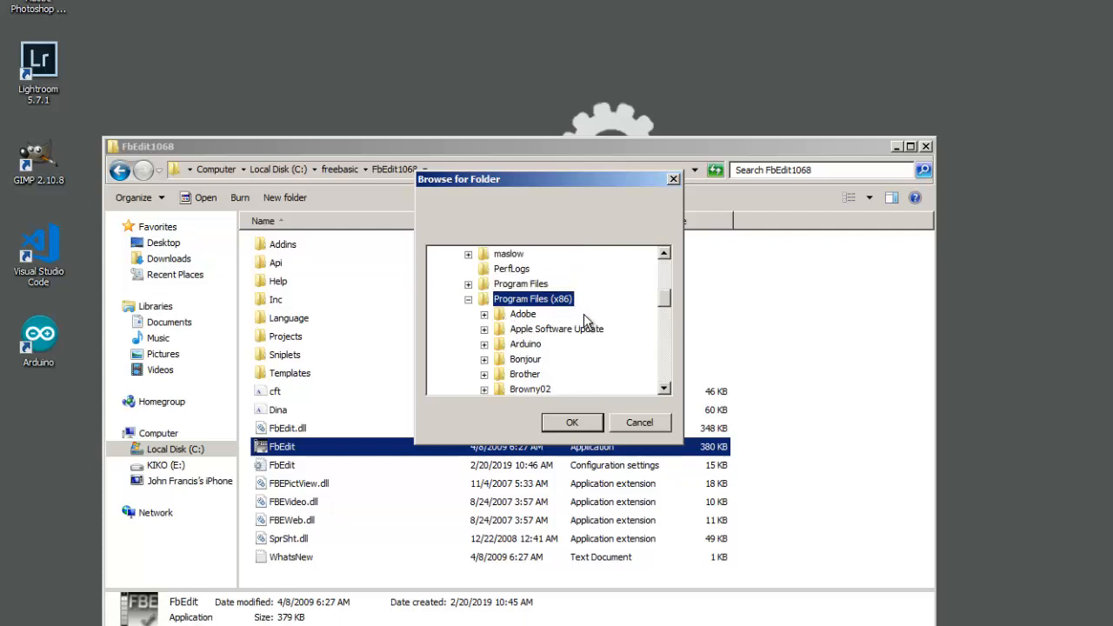
scroll("down", 3)
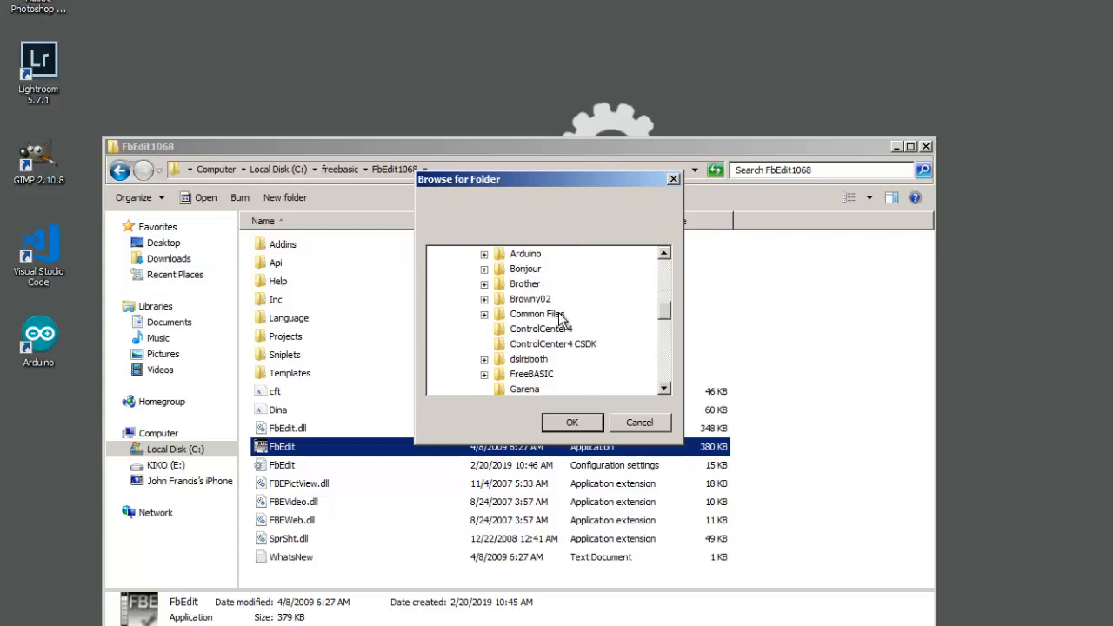
left_click(531, 374)
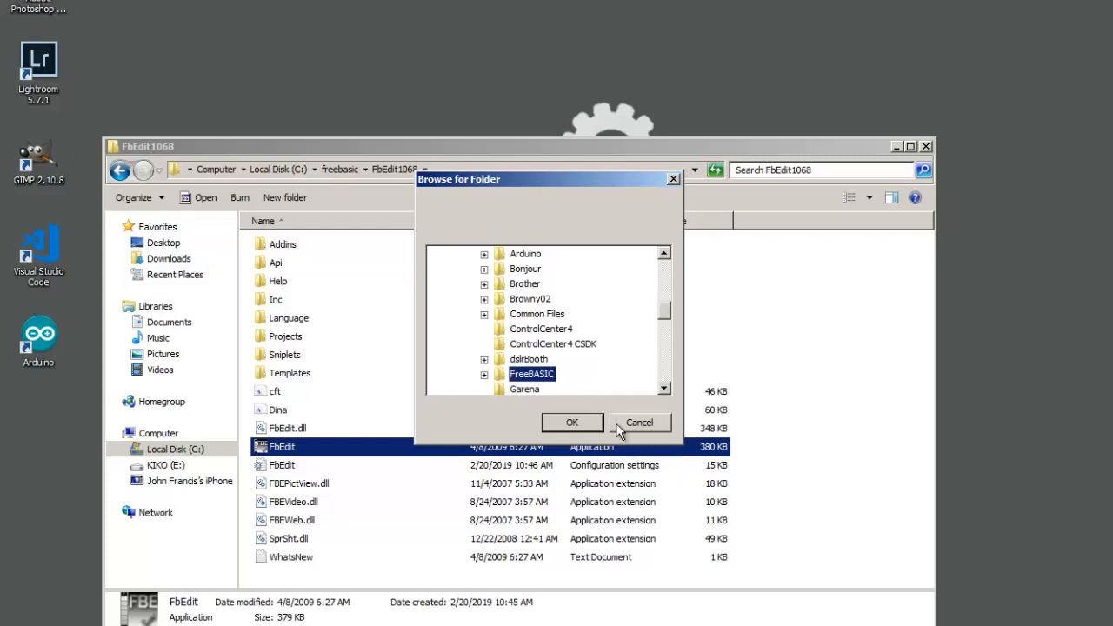
left_click(572, 422)
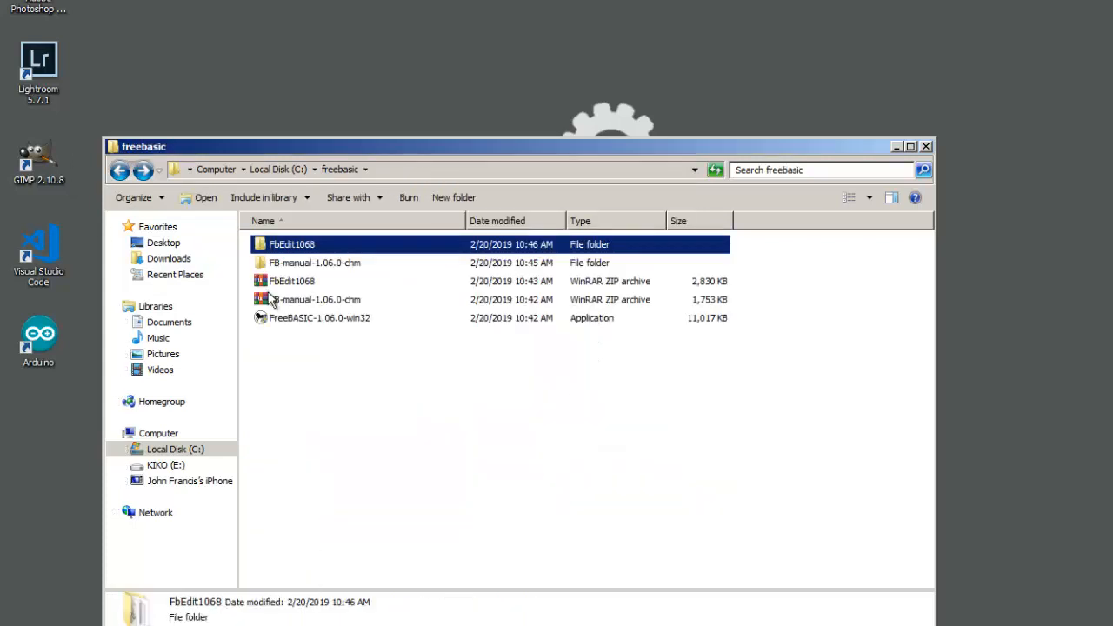
Step: Open the FB-manual-1.06.0-chm folder
double_click(314, 263)
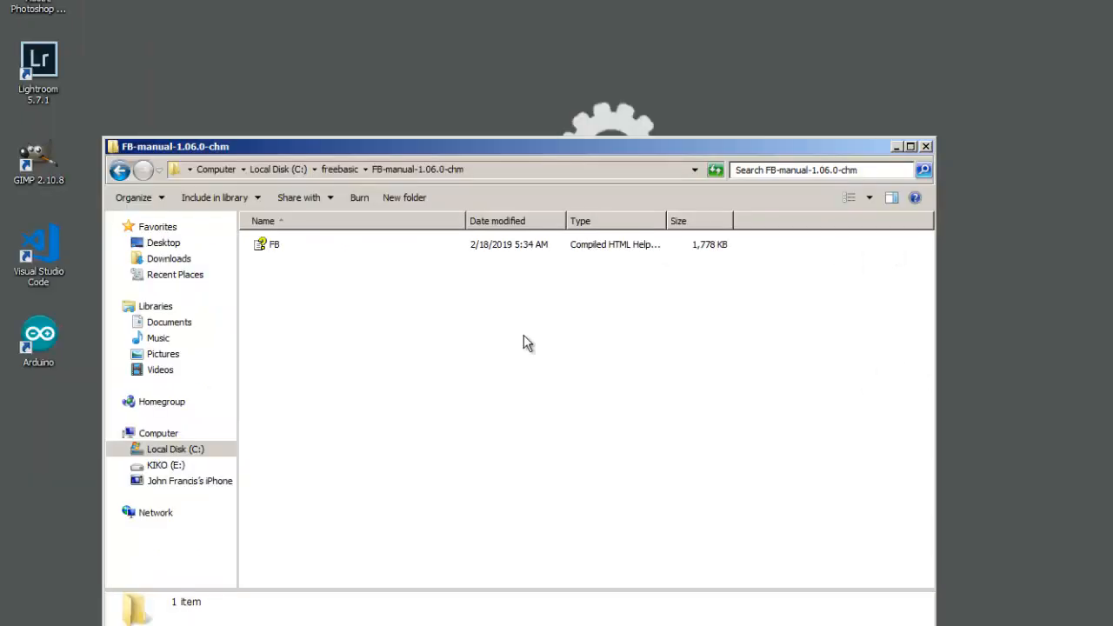
mouse_move(317, 304)
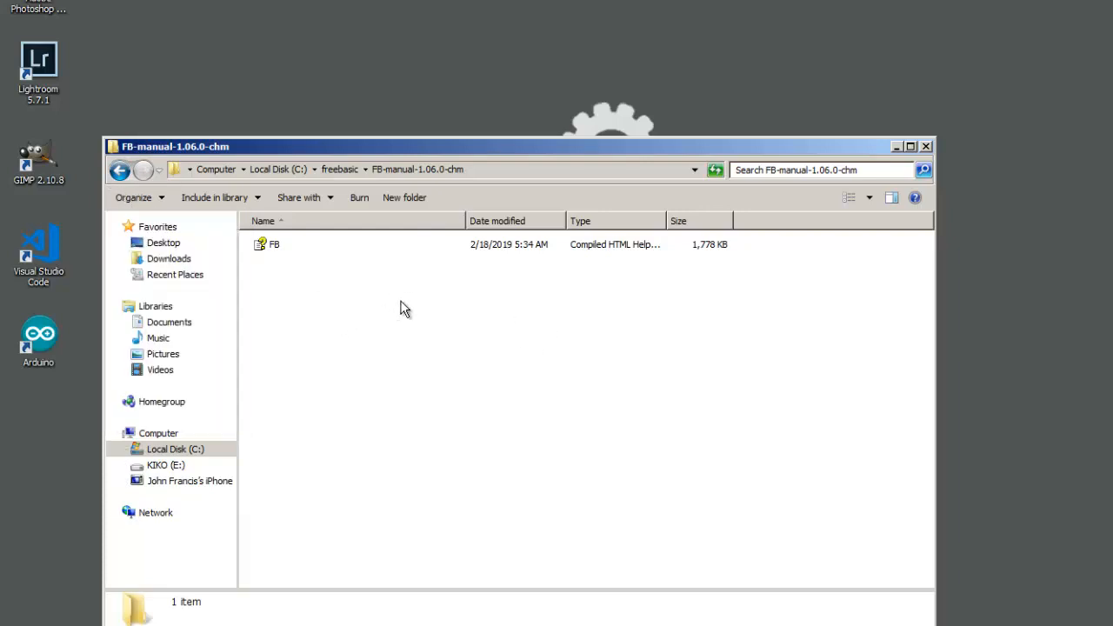
Step: Unhide extensions for known file types and apply that view to all folders
left_click(135, 197)
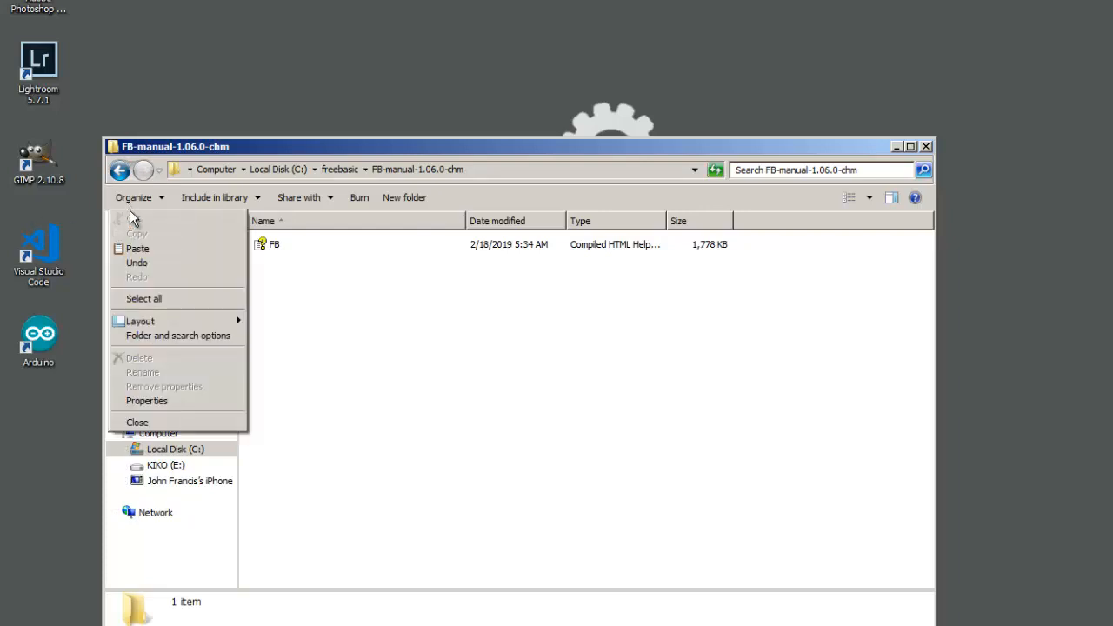
mouse_move(177, 336)
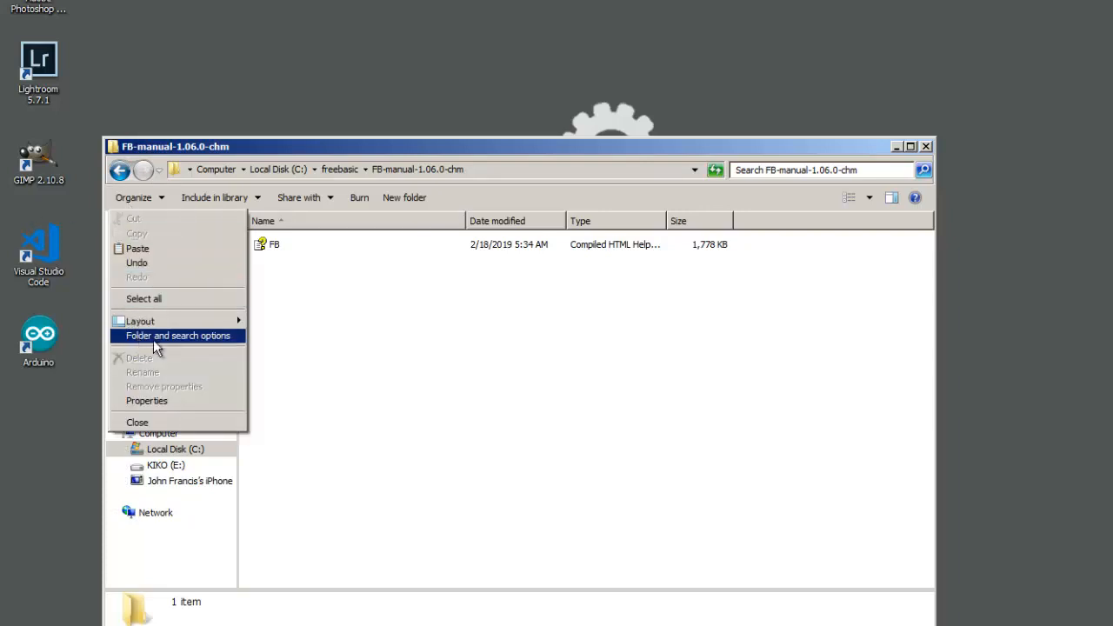
left_click(178, 336)
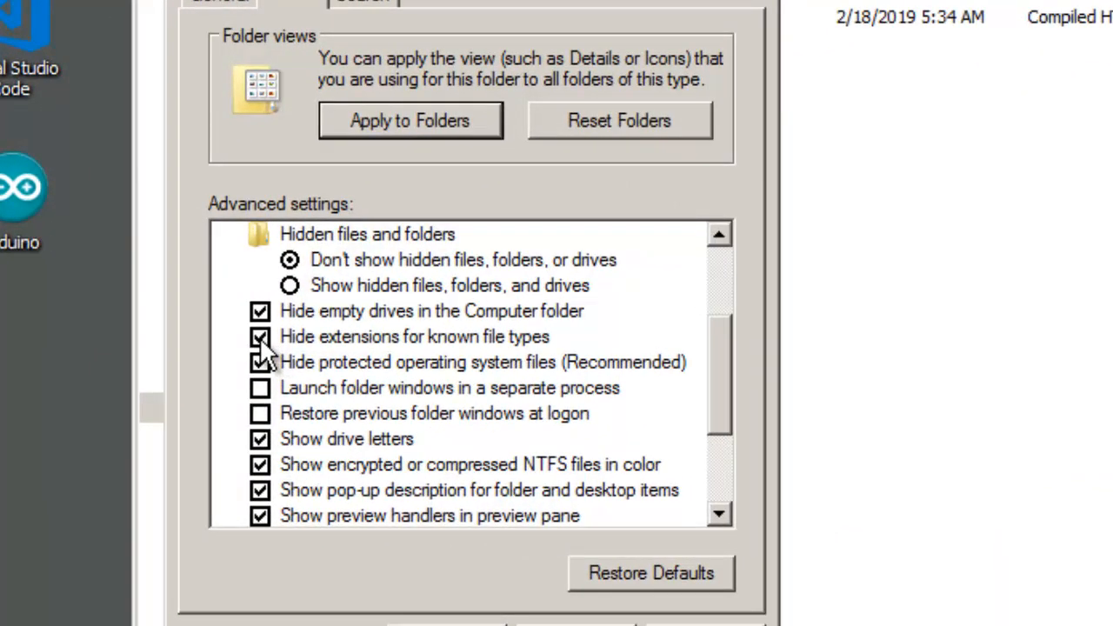
left_click(260, 336)
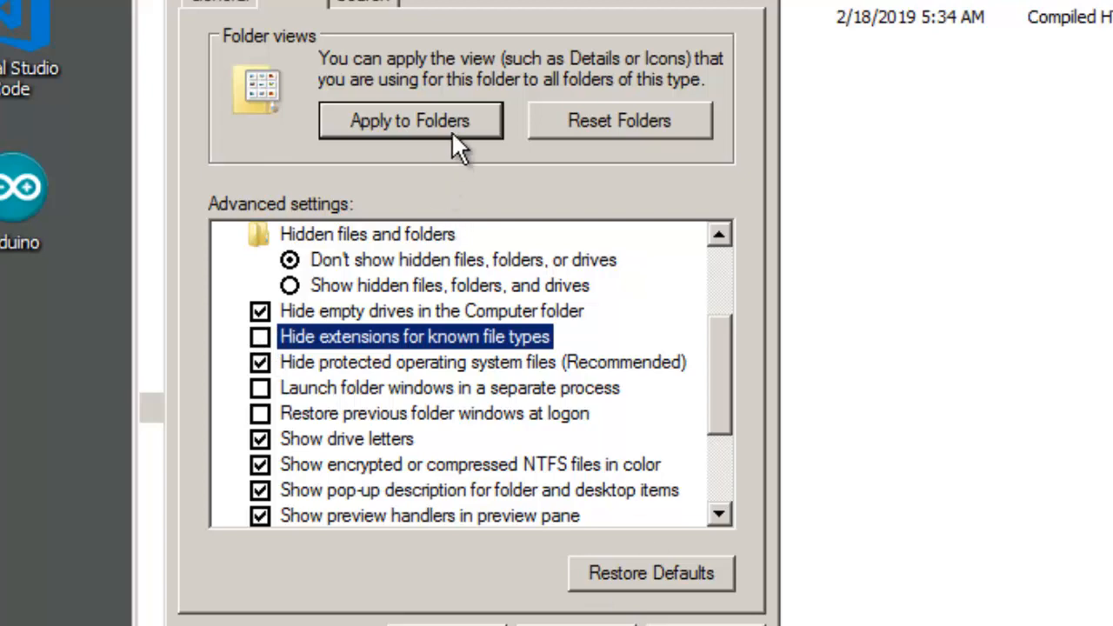
left_click(410, 120)
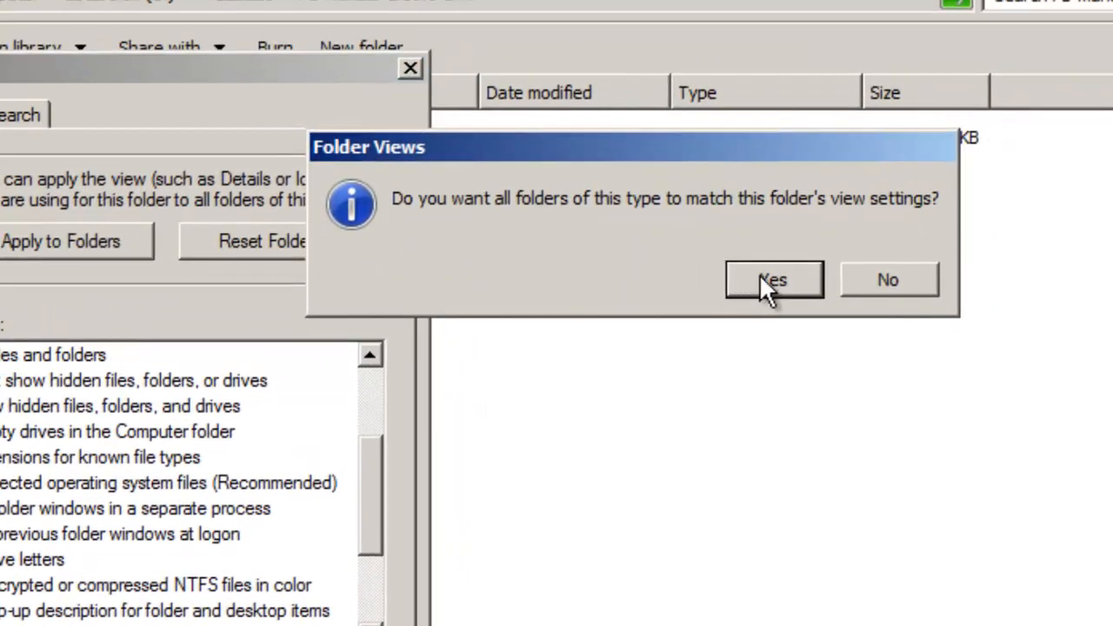
left_click(772, 279)
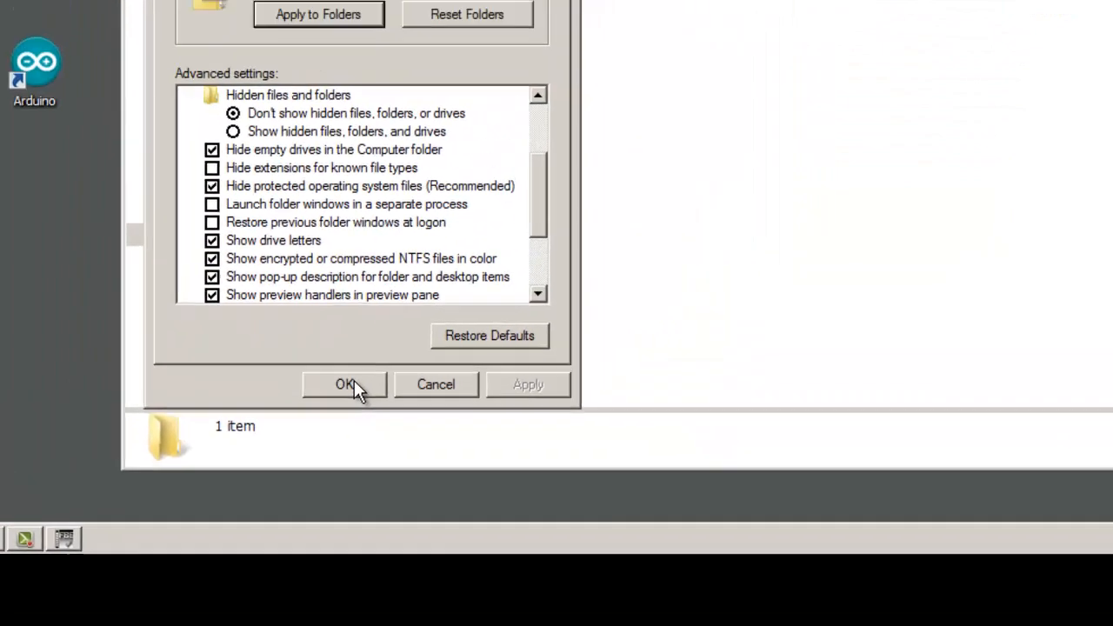
left_click(345, 384)
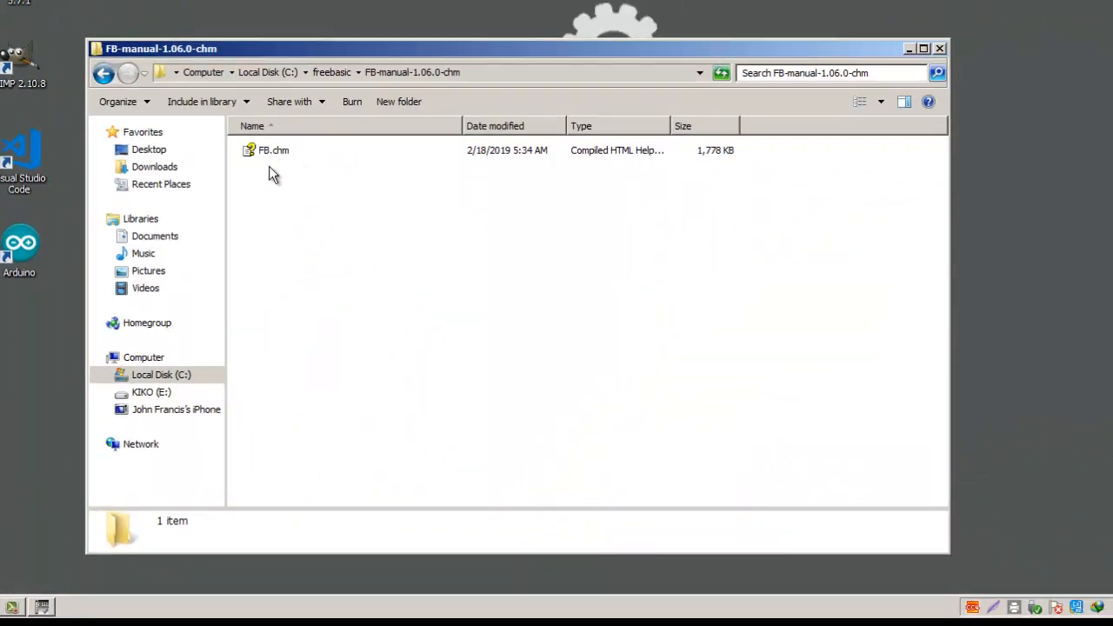
mouse_move(119, 102)
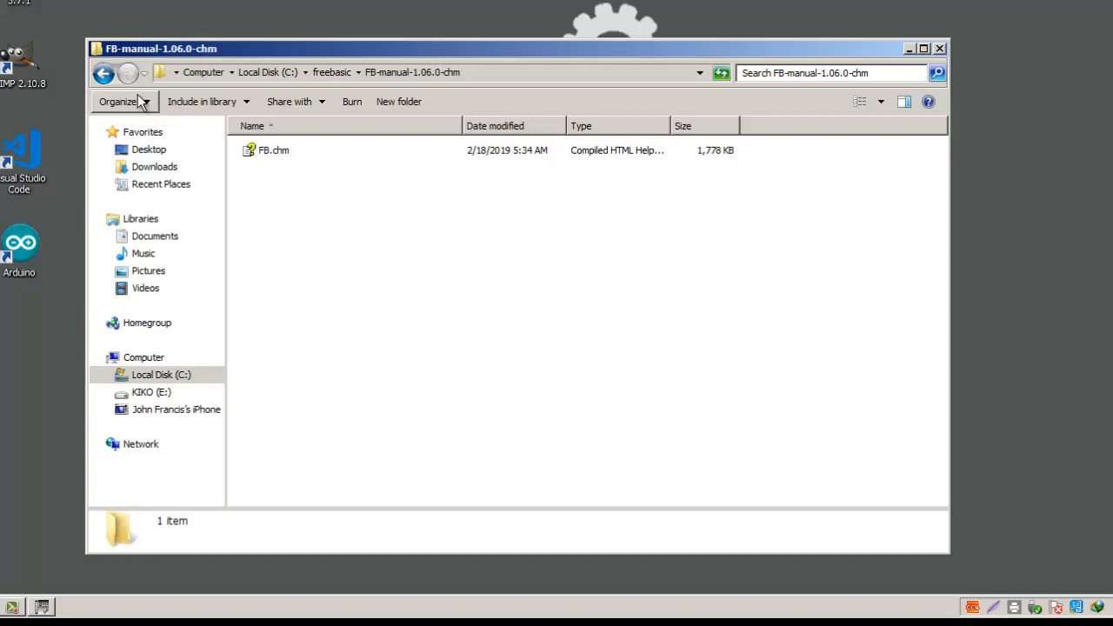
Step: Point FbEdit's help path to C:\freebasic\FB-manual-1.06.0-chm and save the path settings
left_click(103, 72)
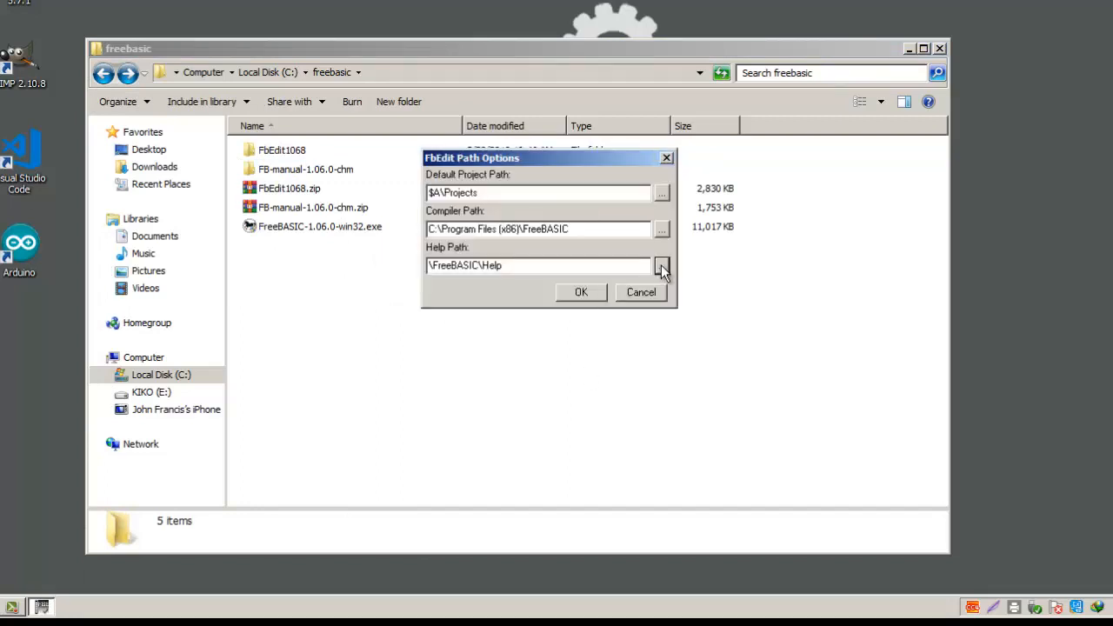
left_click(662, 265)
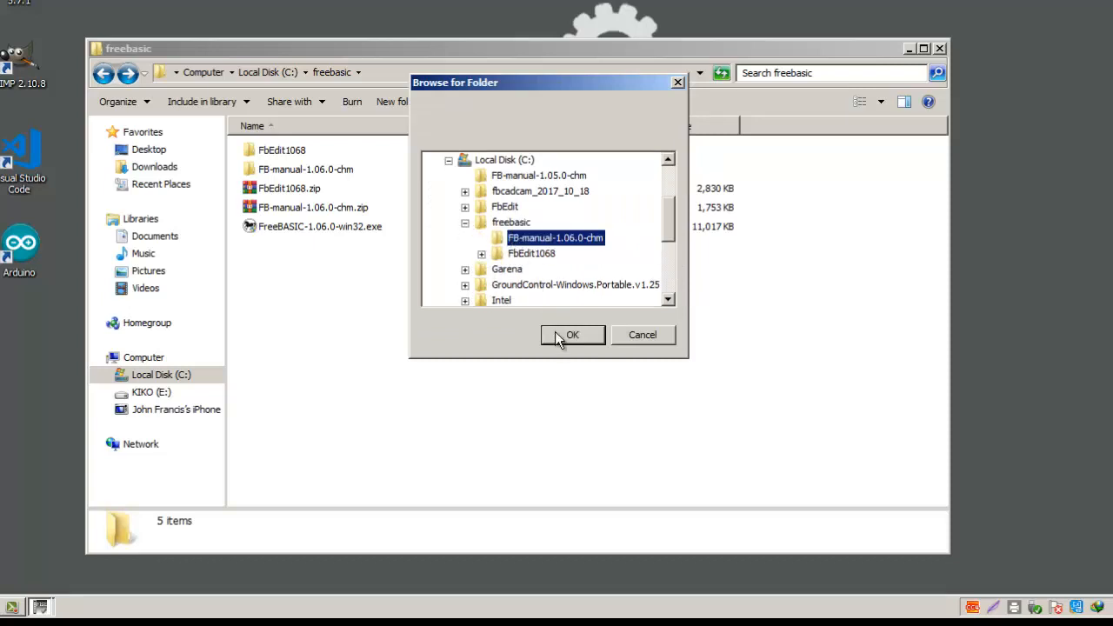
left_click(573, 335)
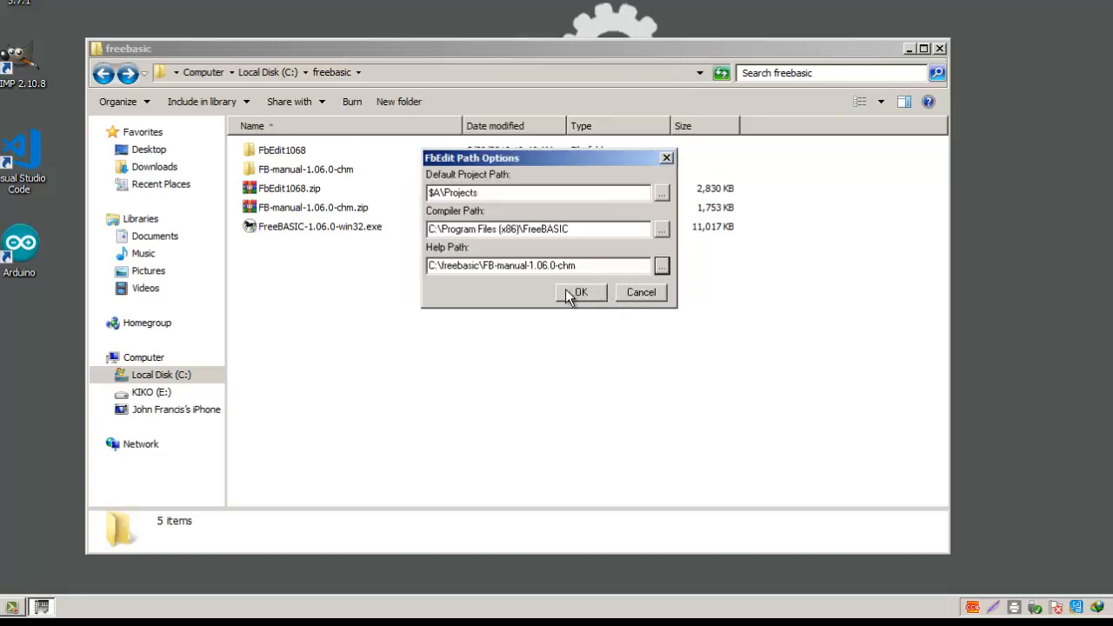
mouse_move(590, 302)
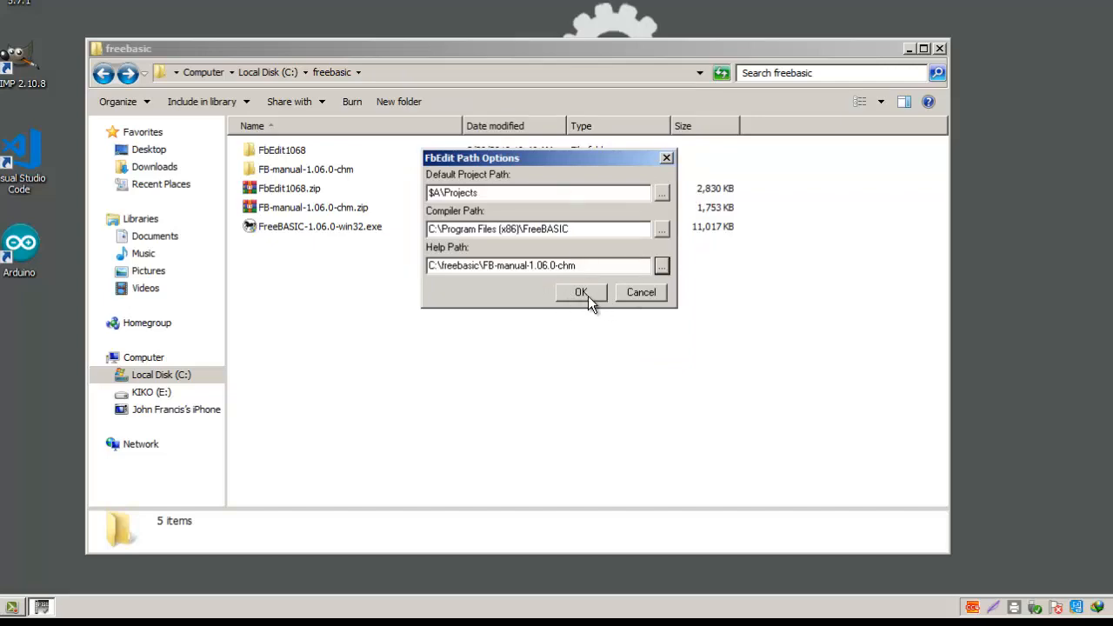
left_click(581, 292)
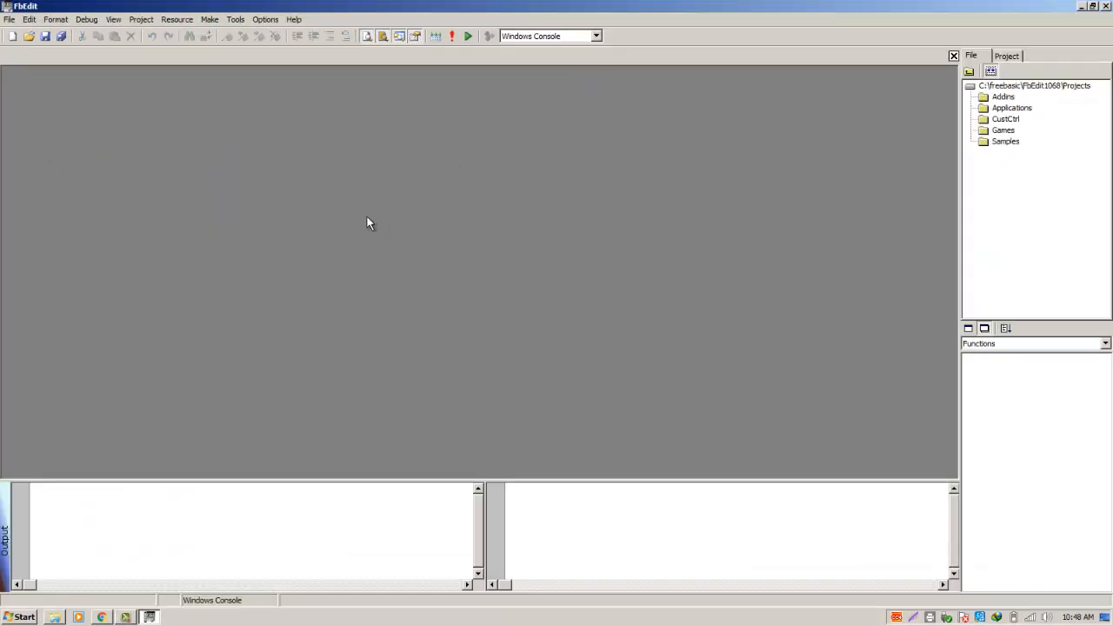
mouse_move(28, 35)
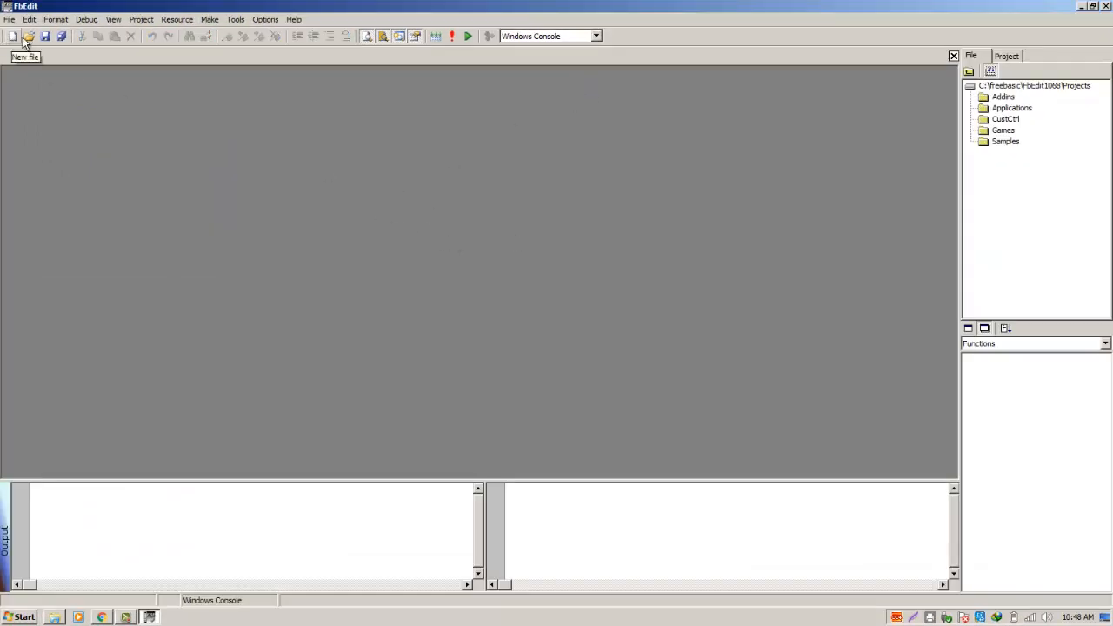
Step: Create a new .bas file, type Print, and place the cursor on it
left_click(13, 35)
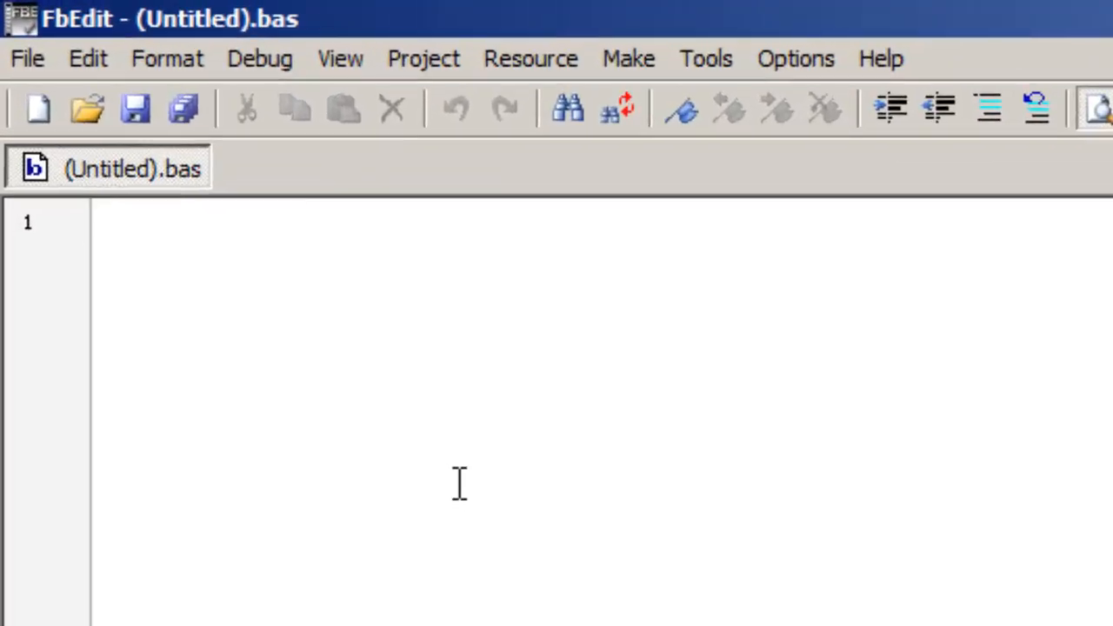
type("Print")
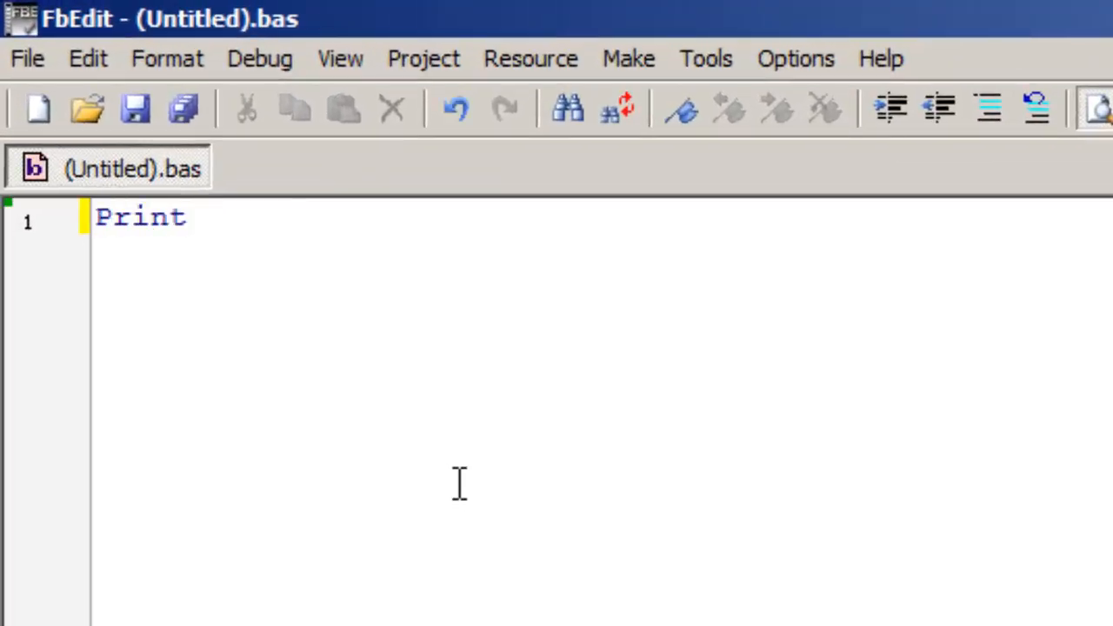
left_click(152, 218)
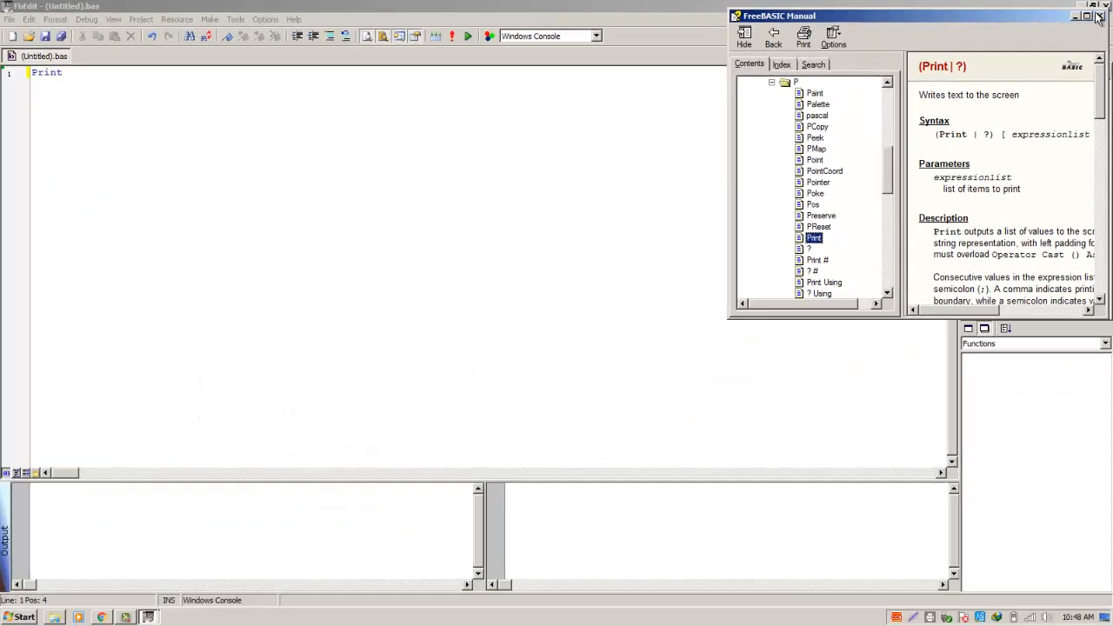
Step: Maximize the FreeBASIC Manual window and scroll through the Print page
left_click(1087, 15)
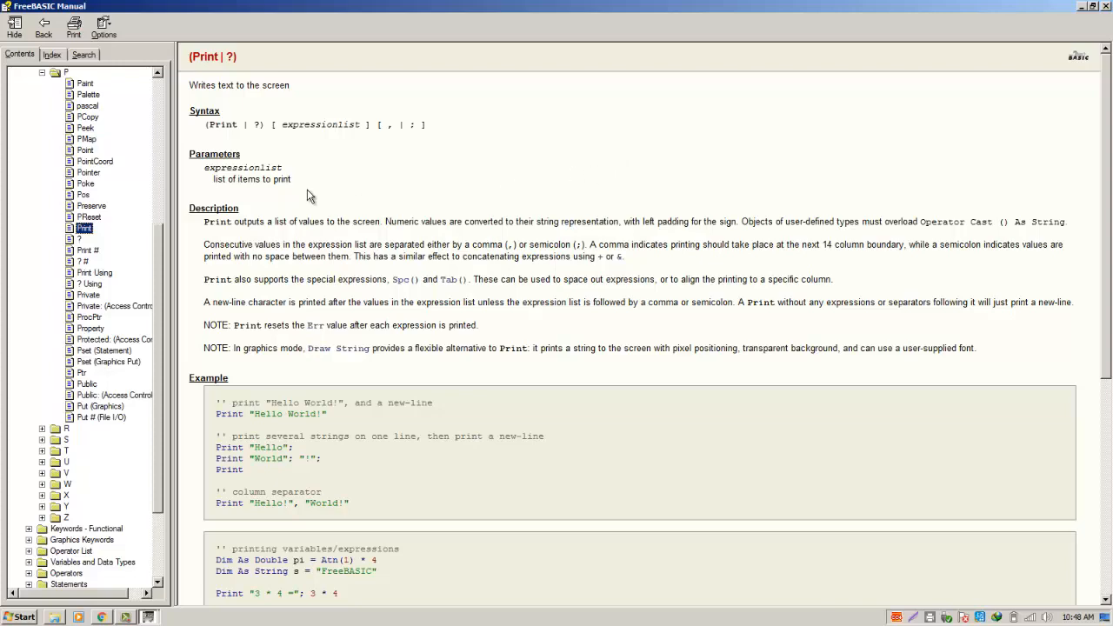
scroll("down", 3)
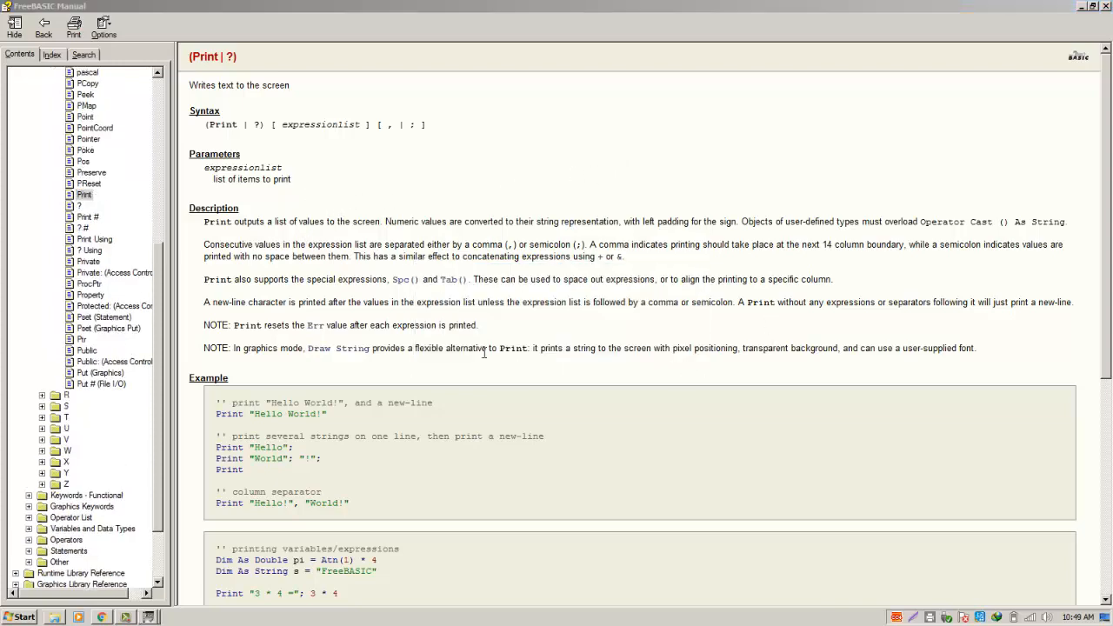